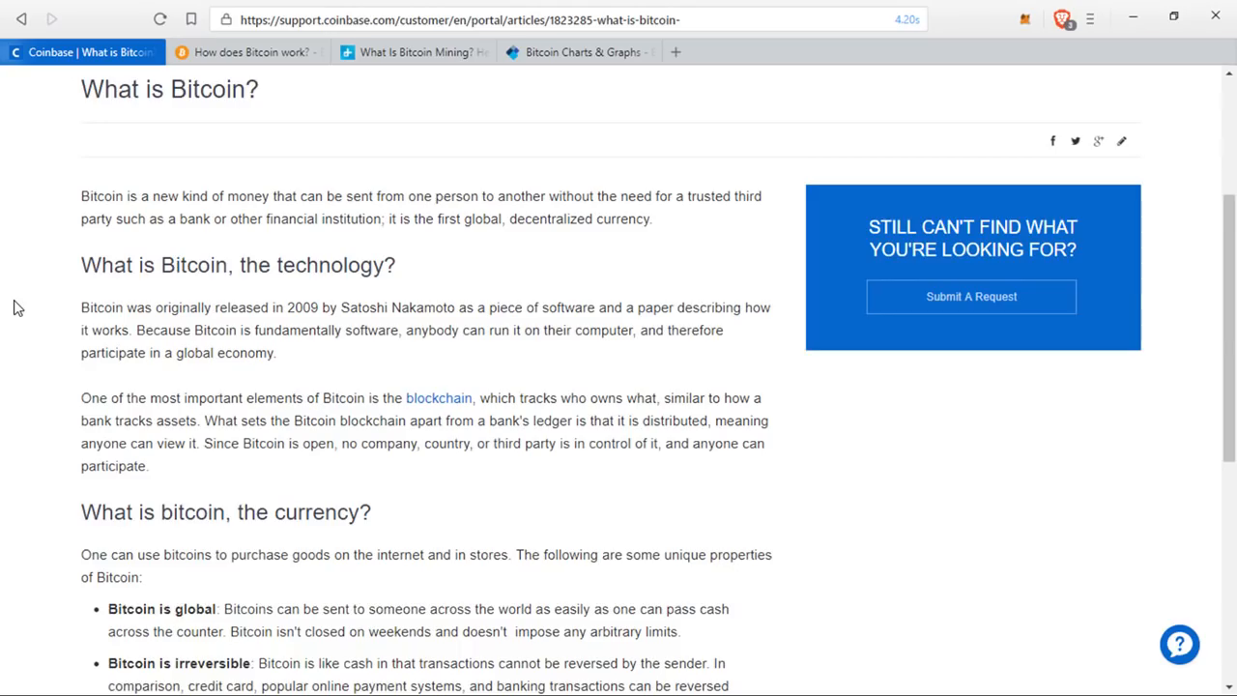
Read down the current Bitcoin page, then switch to bitcoin.org's 'How does Bitcoin work?' tab at block chain balances.
scroll(down, 3)
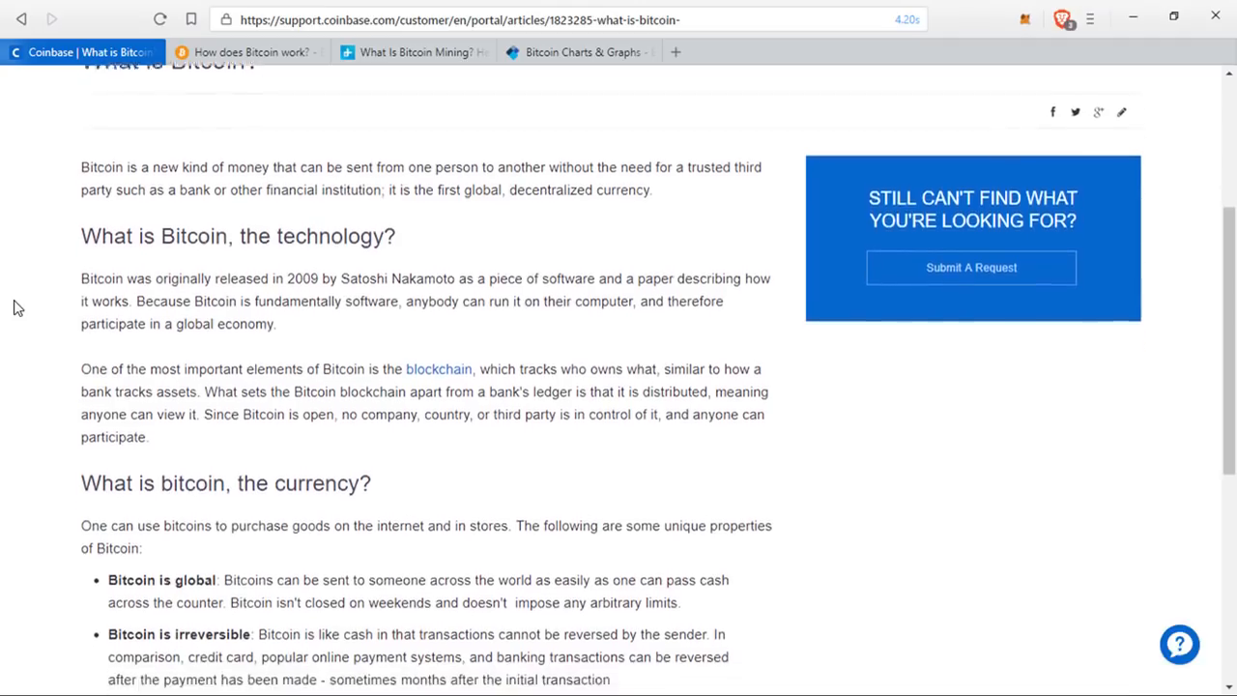
scroll(down, 3)
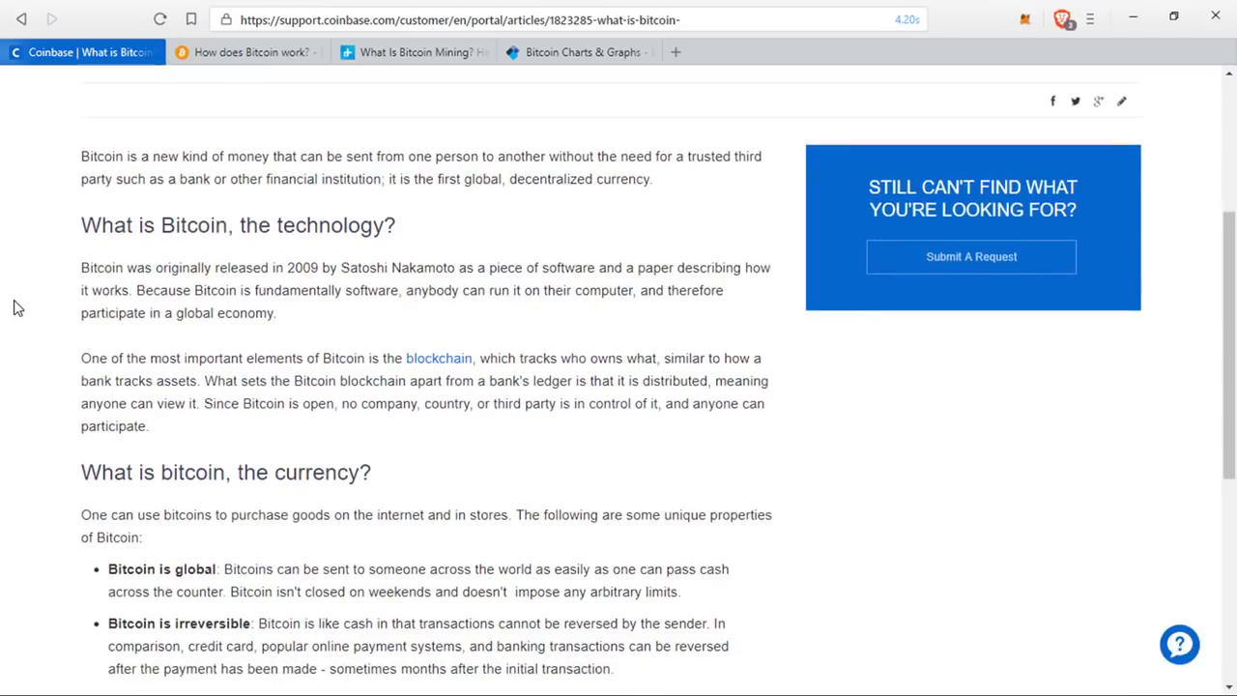
scroll(down, 3)
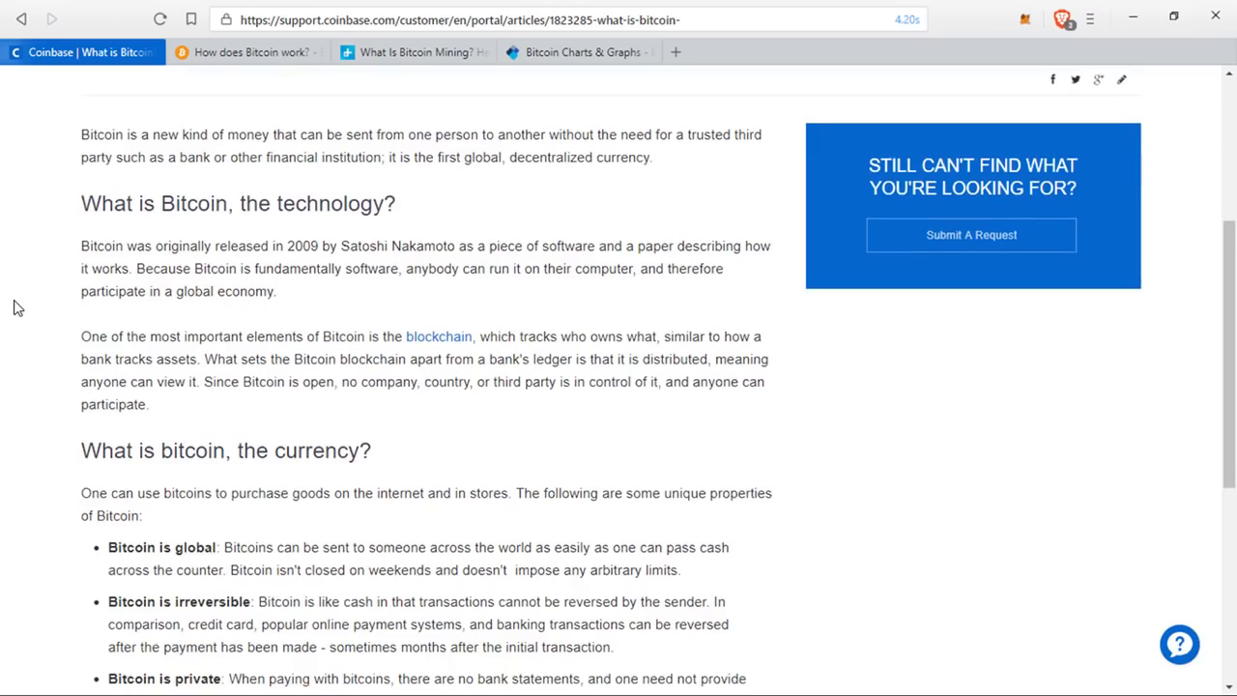
scroll(down, 3)
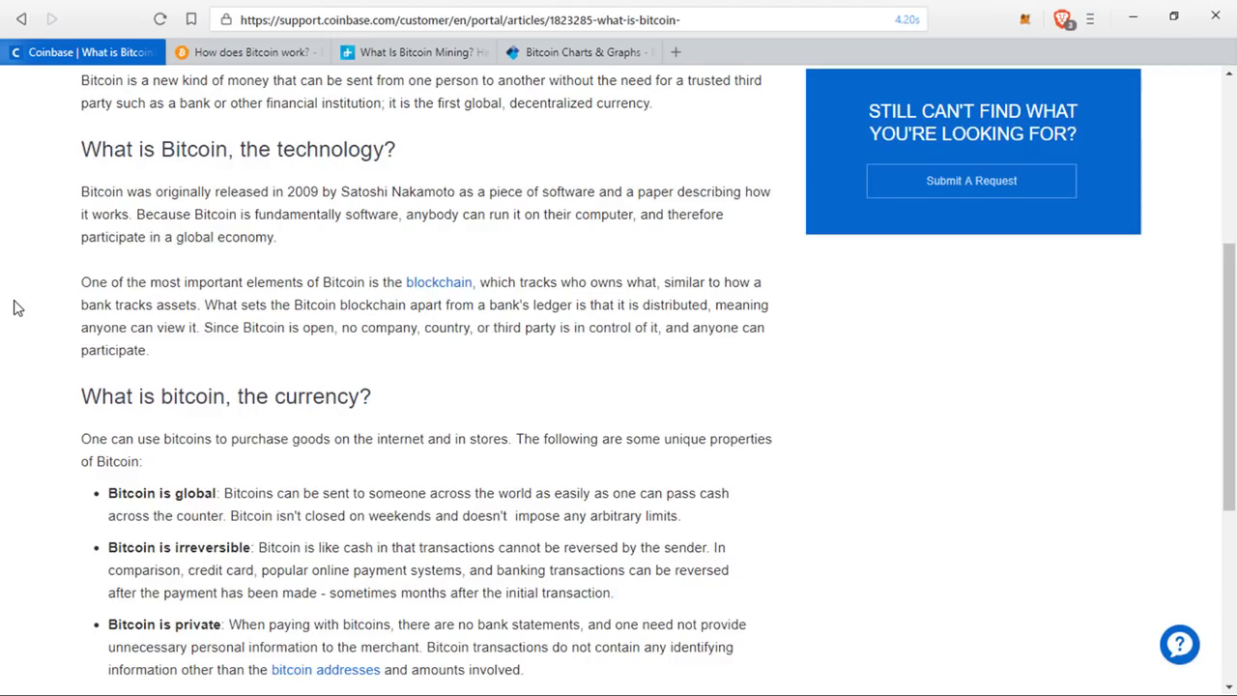
scroll(down, 3)
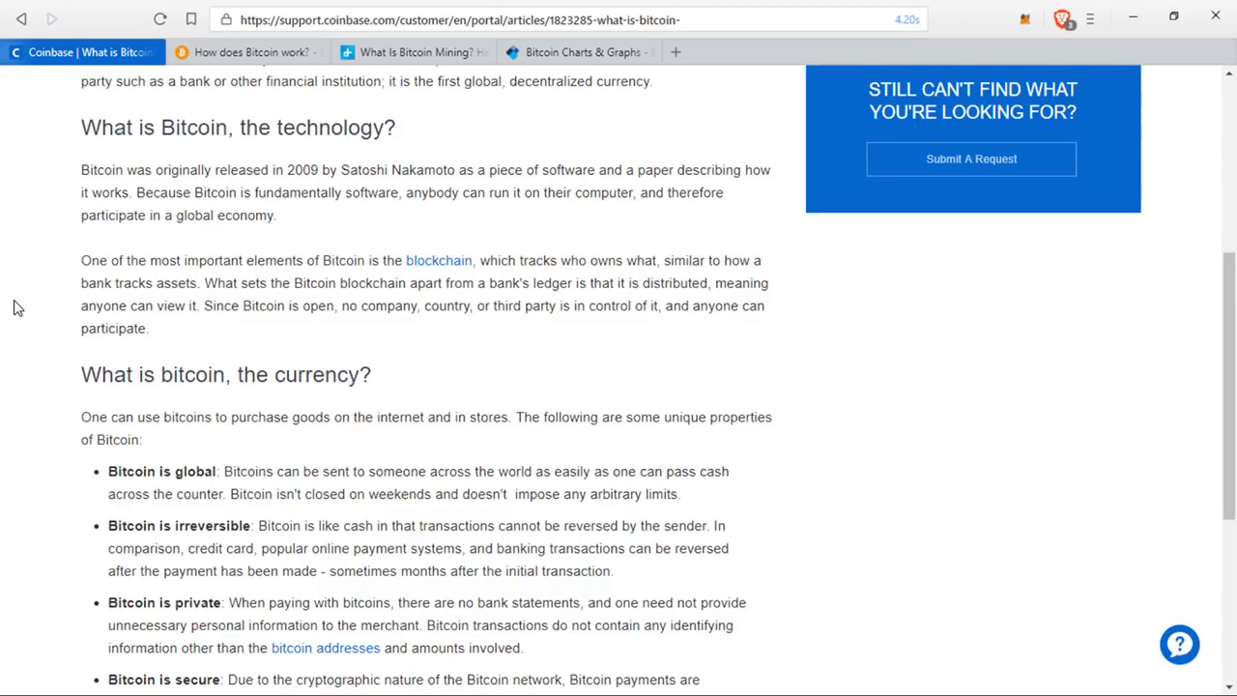
scroll(down, 3)
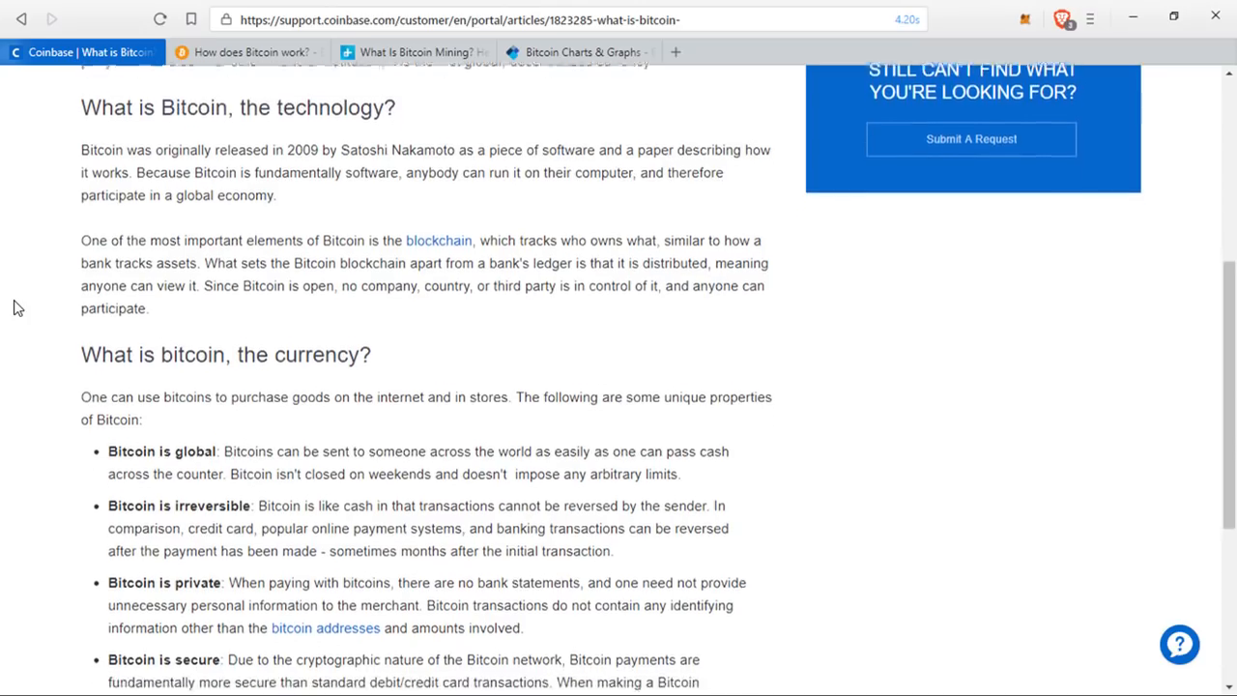
scroll(down, 3)
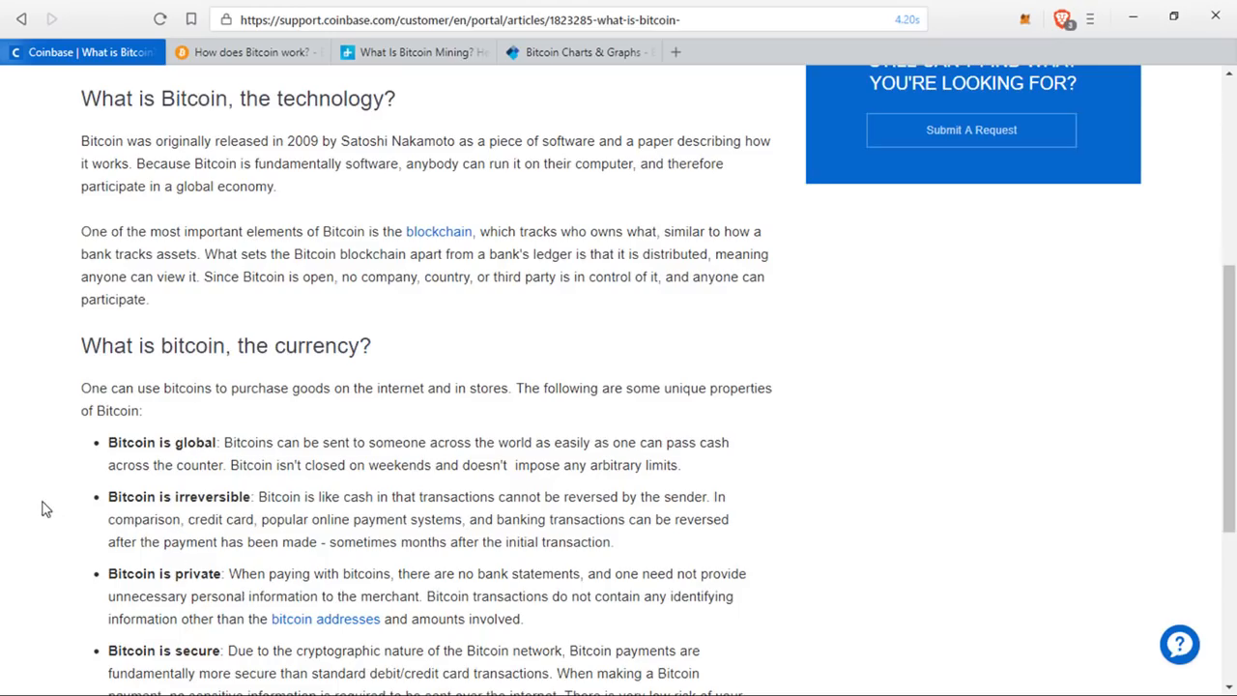
scroll(down, 3)
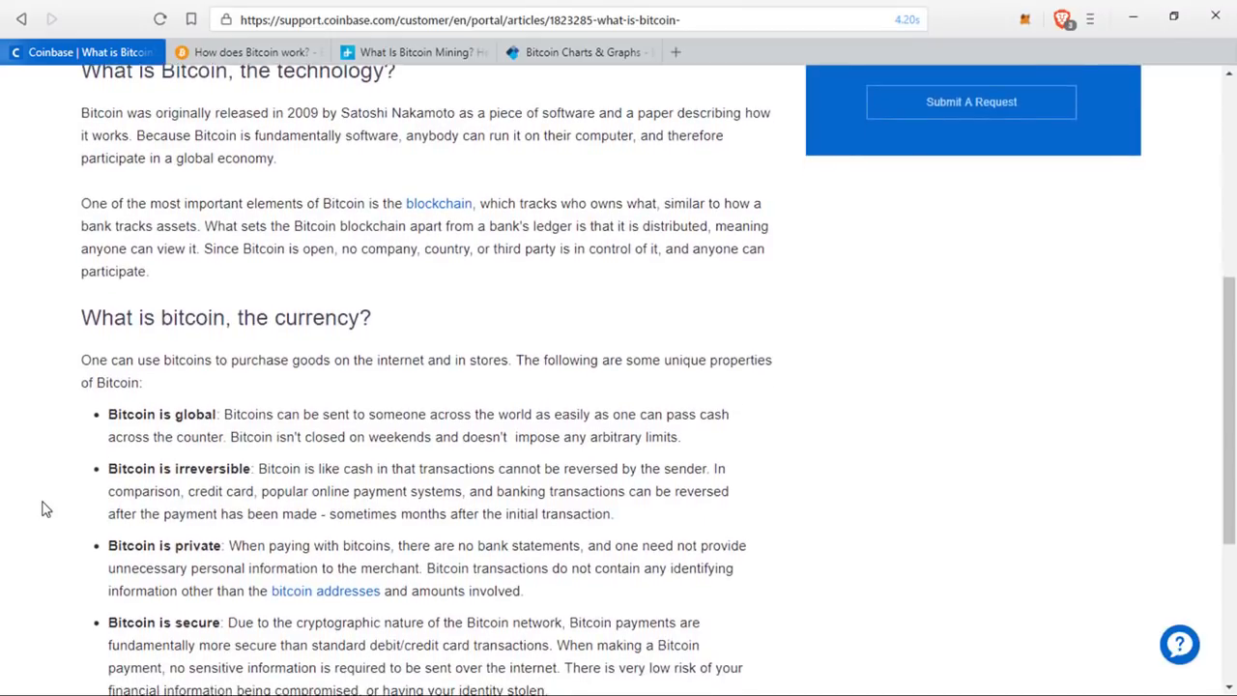
scroll(down, 3)
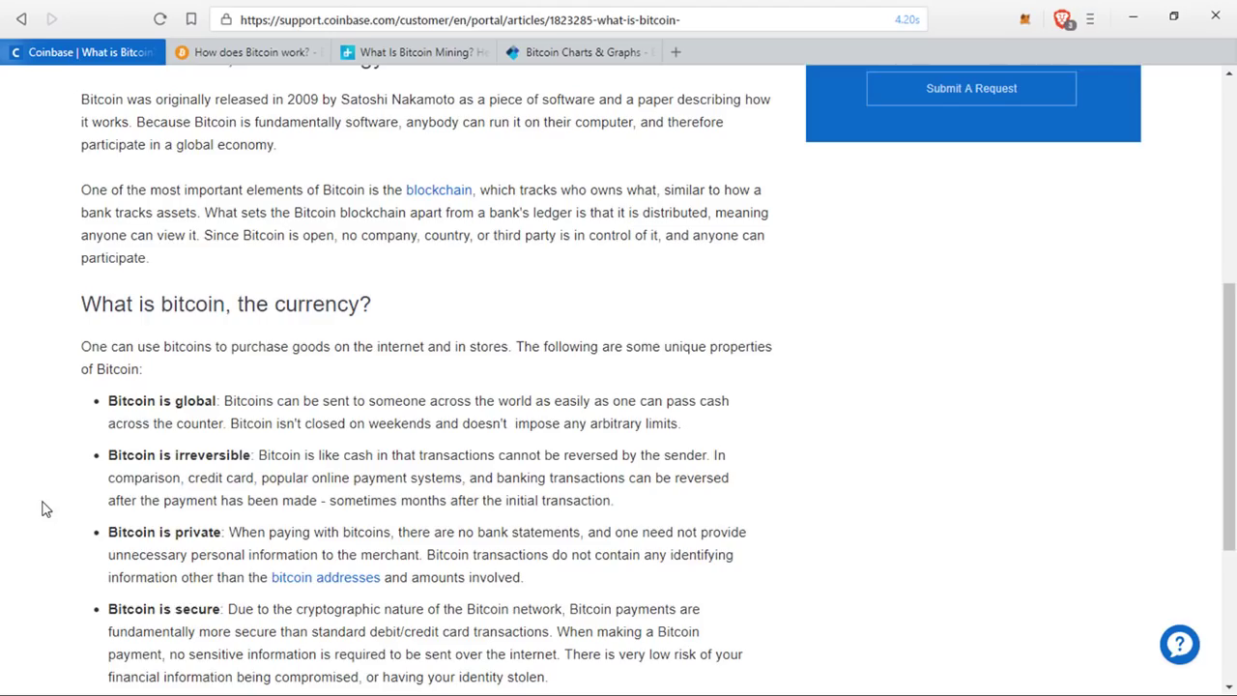
mouse_move(576, 683)
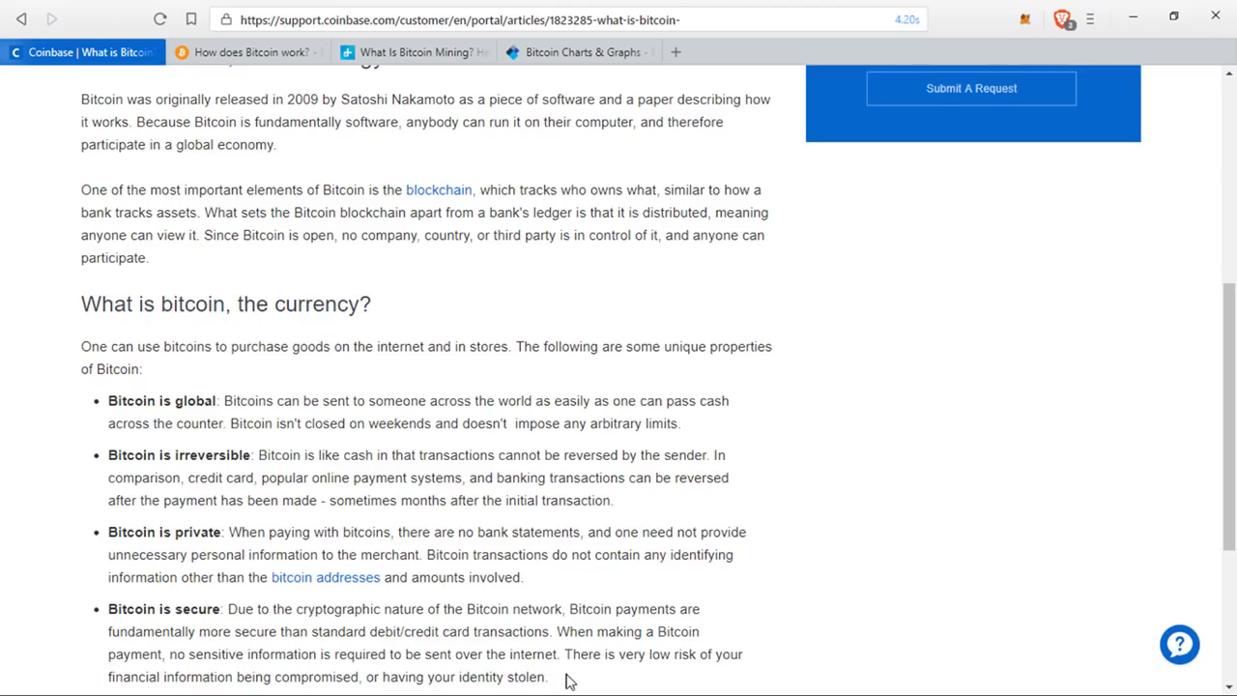
mouse_move(445, 419)
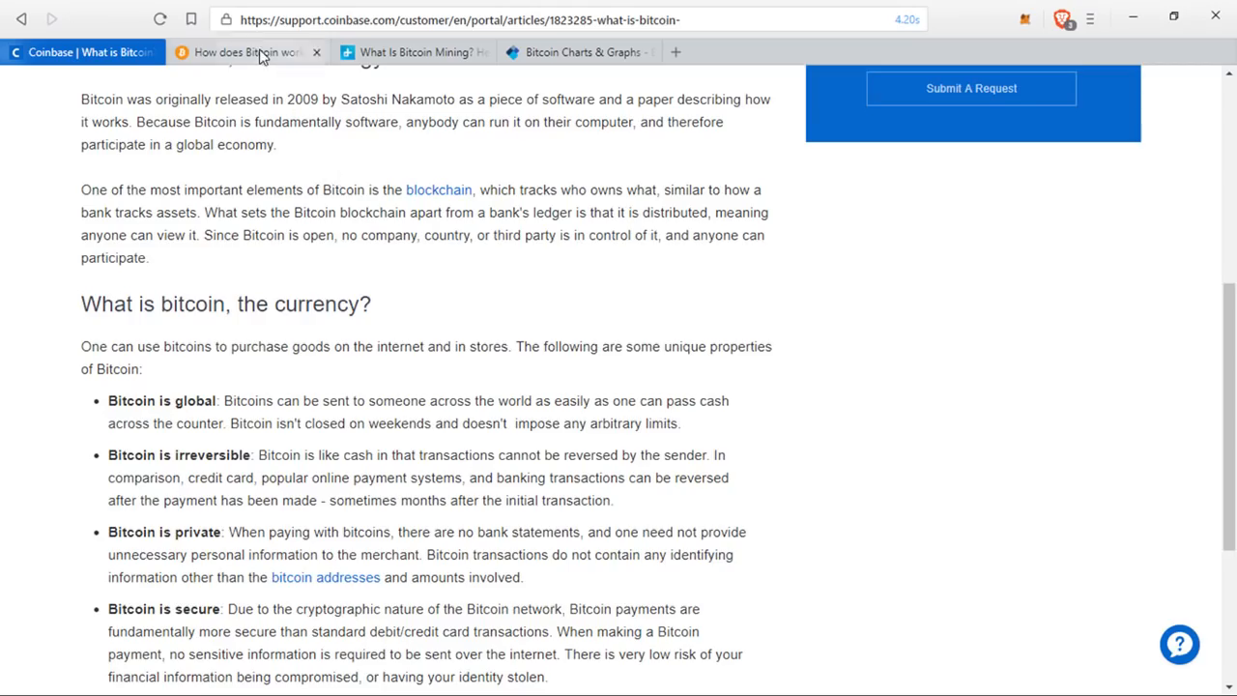
click(247, 52)
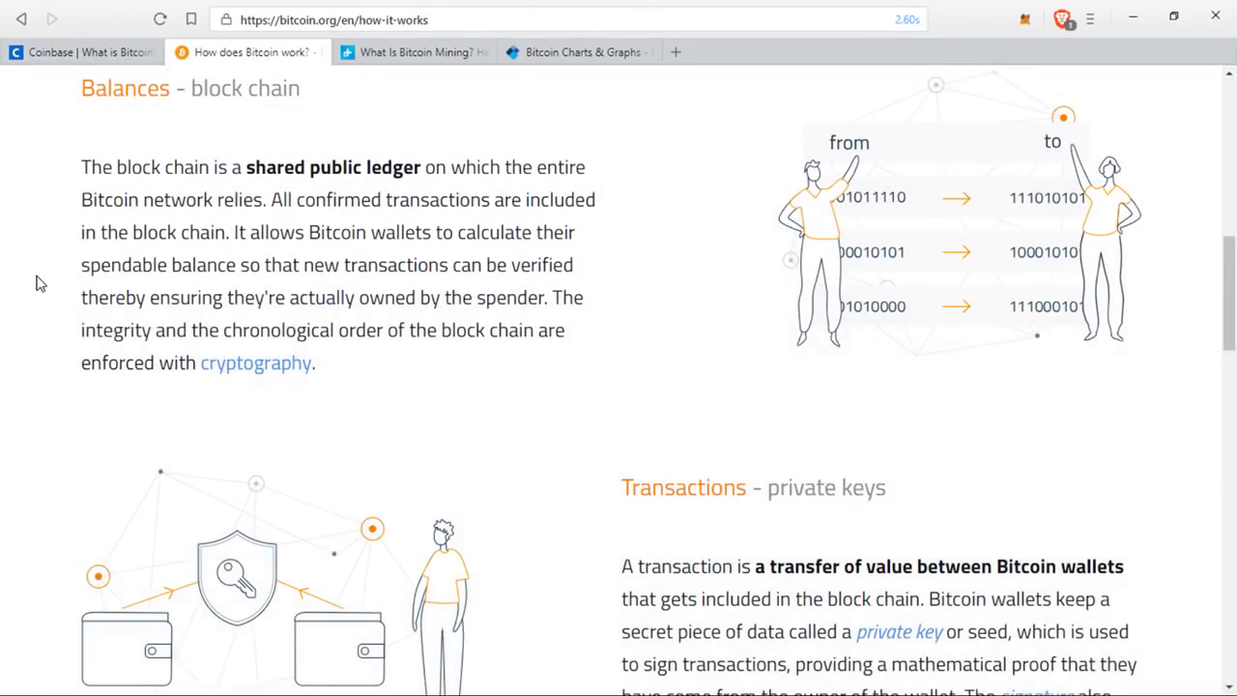
mouse_move(247, 88)
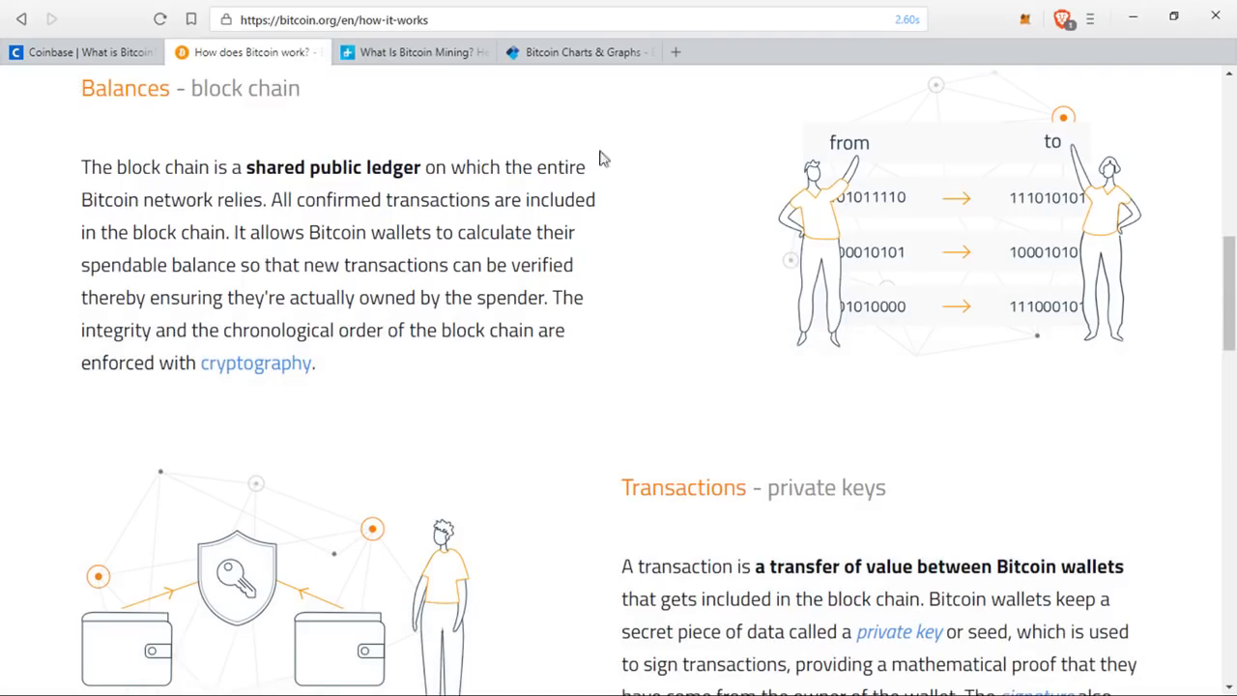
mouse_move(654, 327)
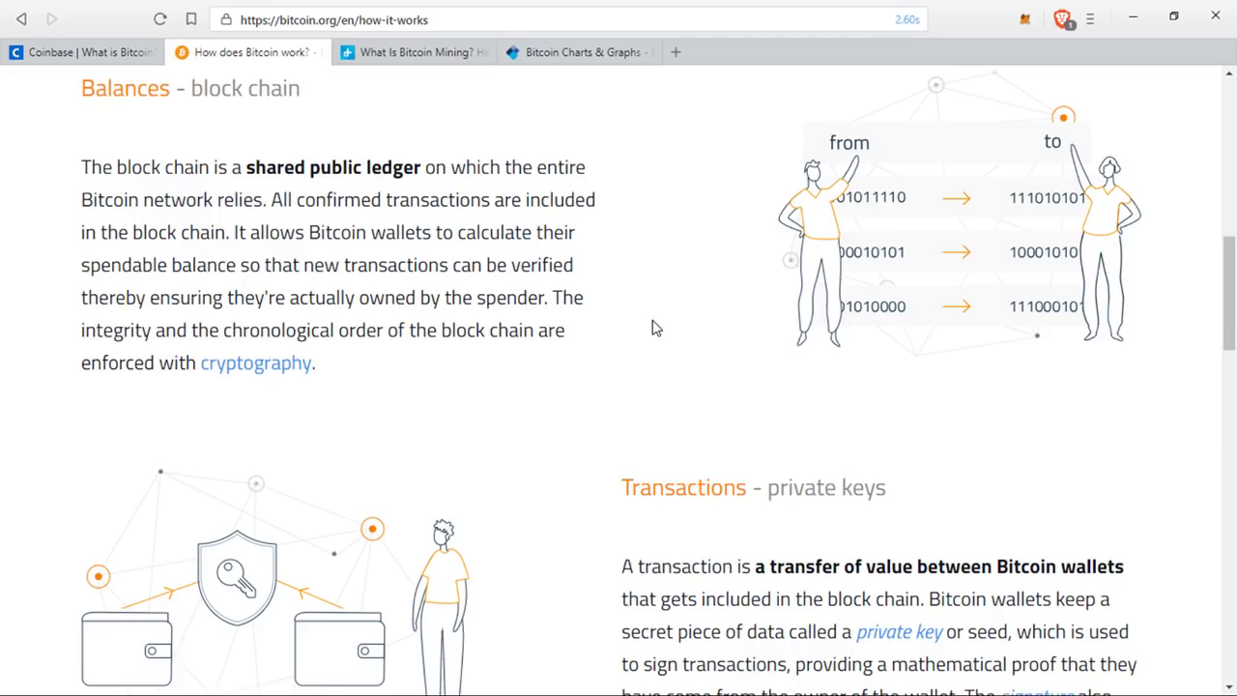
mouse_move(352, 412)
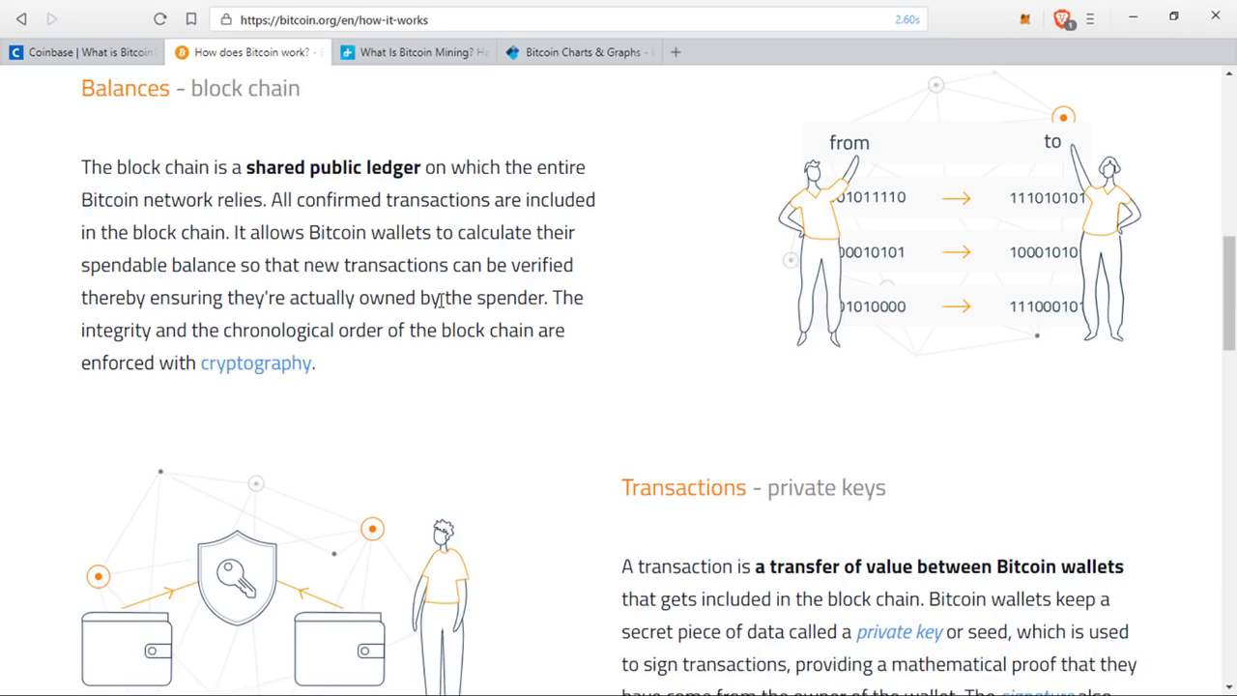
mouse_move(990, 421)
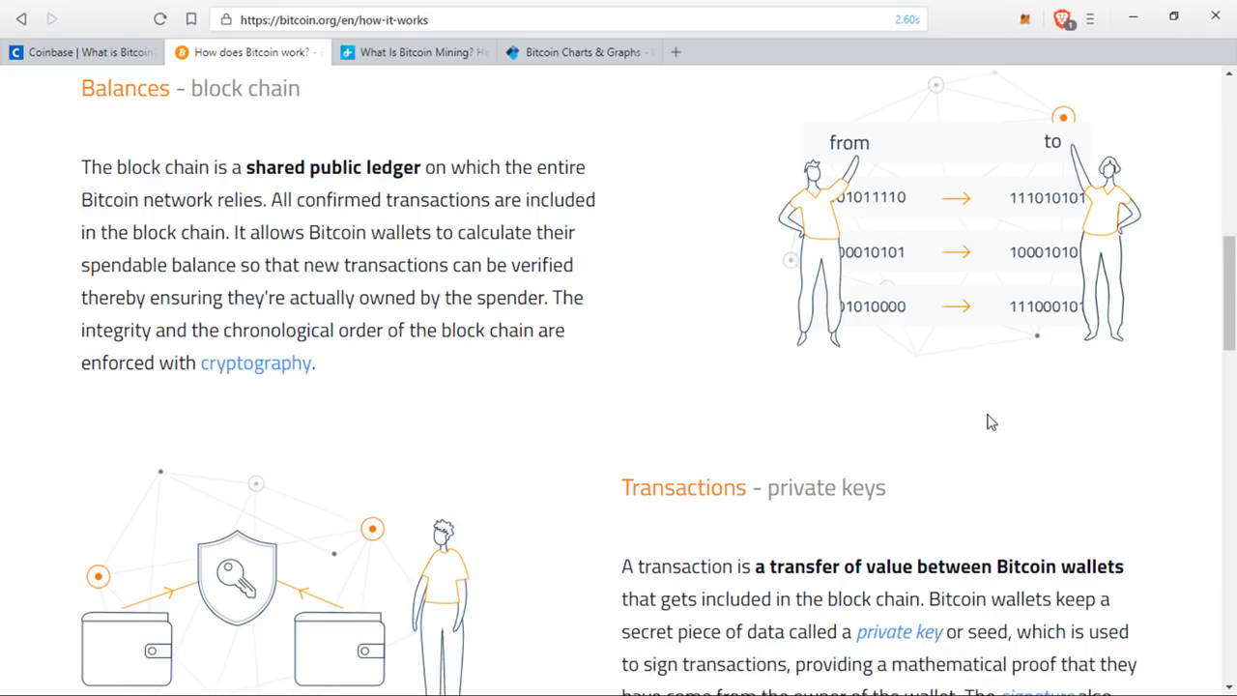
mouse_move(1183, 390)
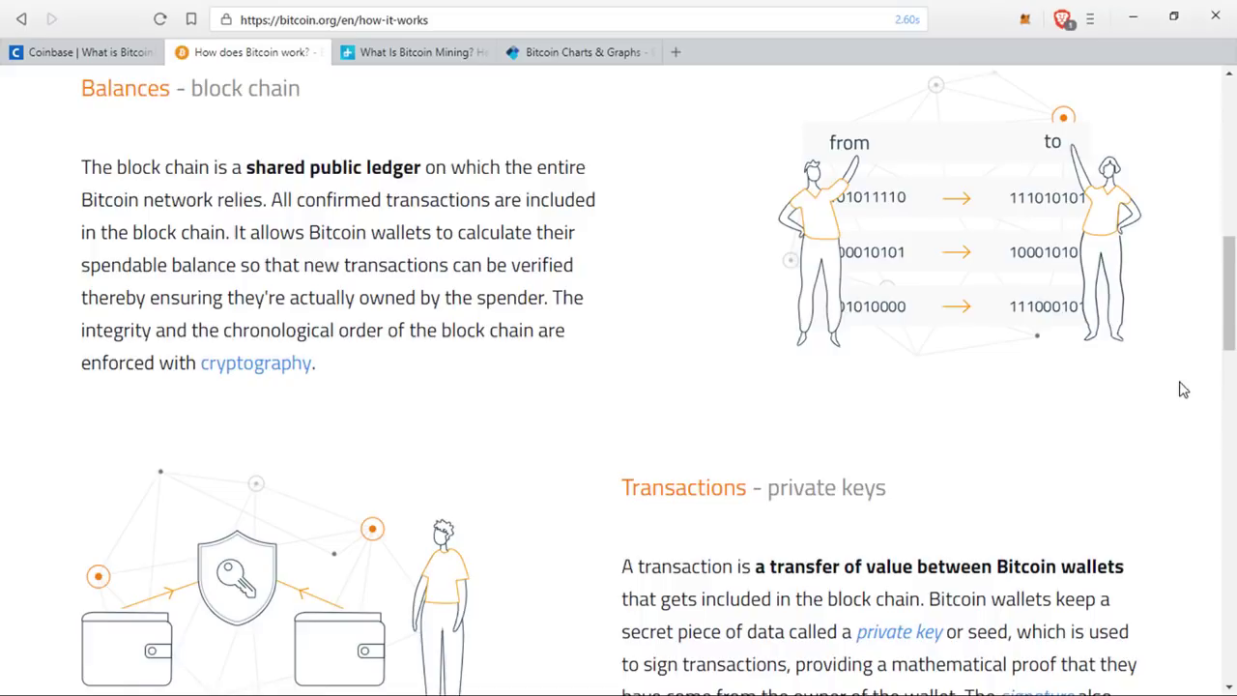
scroll(down, 3)
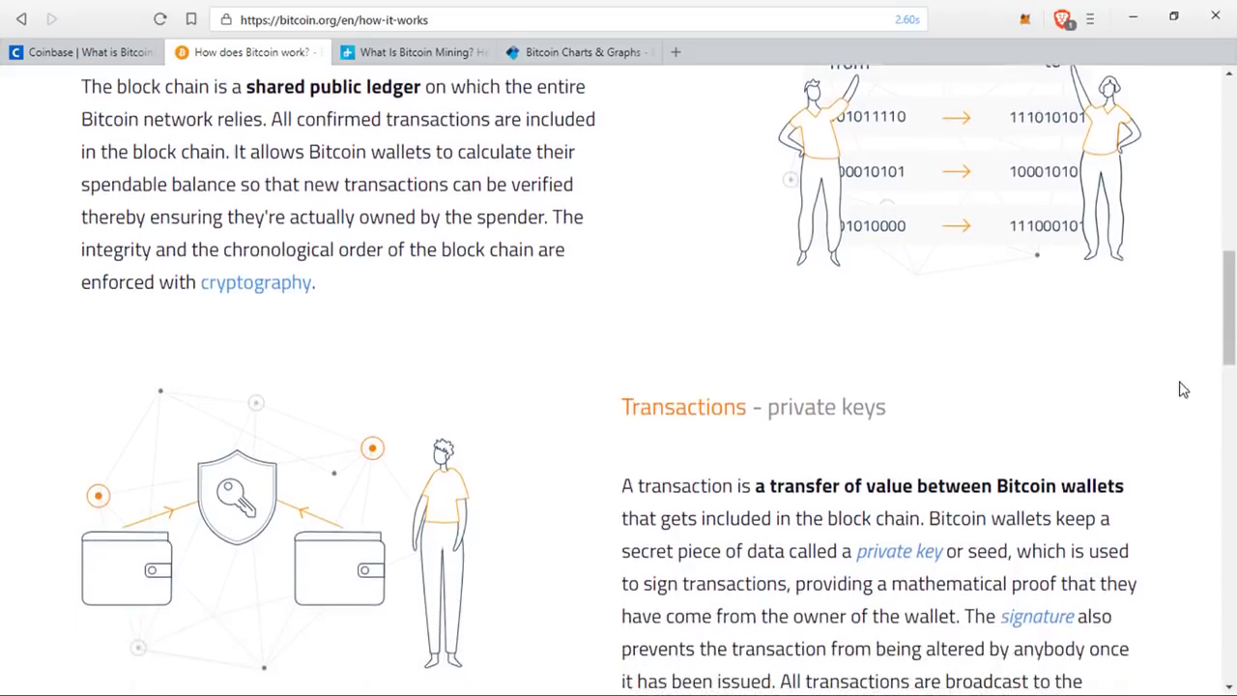
scroll(down, 3)
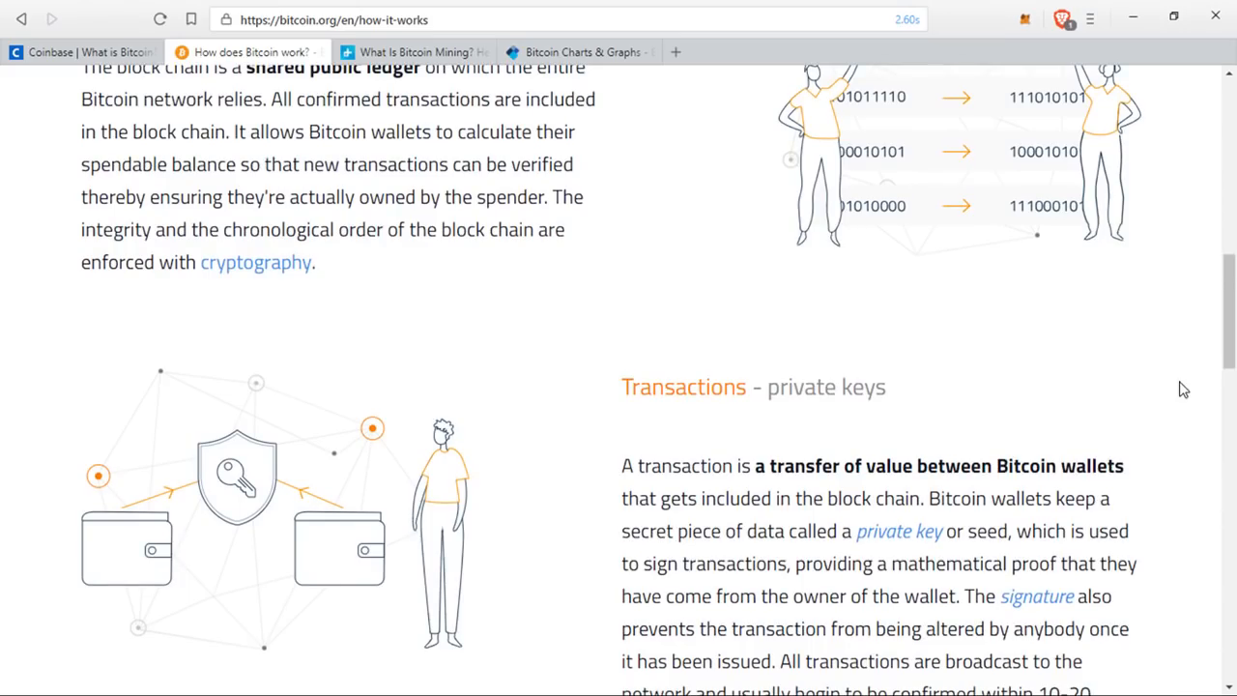
scroll(down, 3)
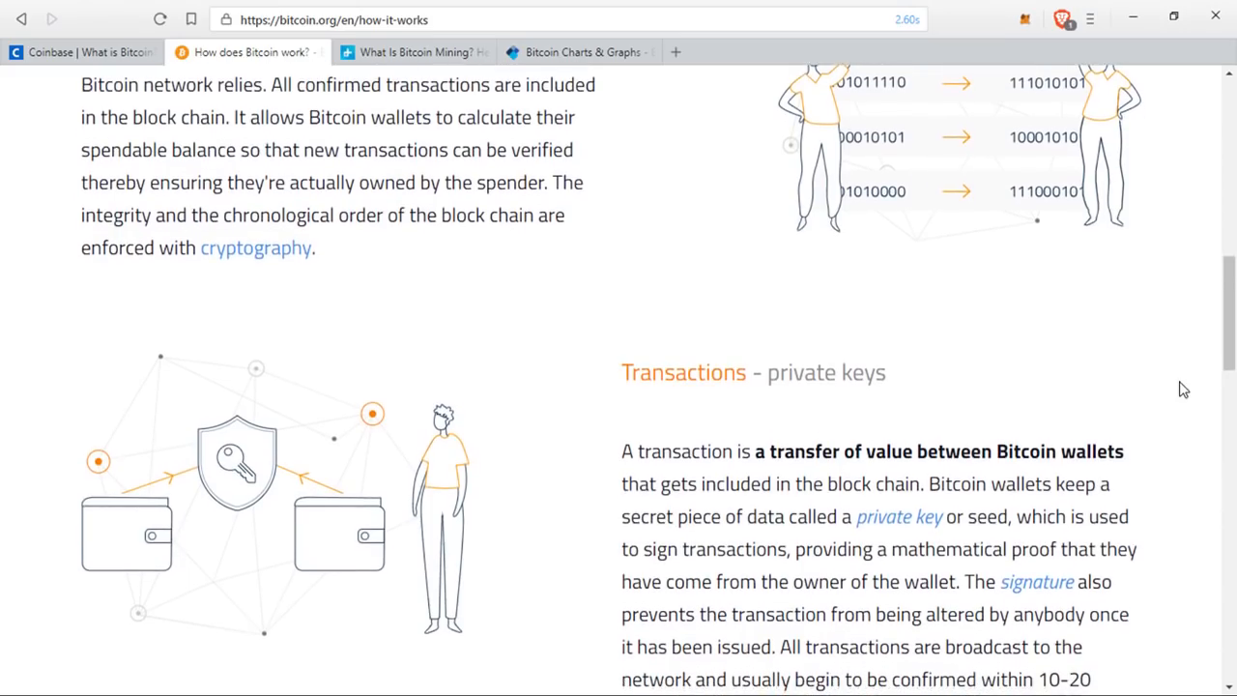
scroll(down, 3)
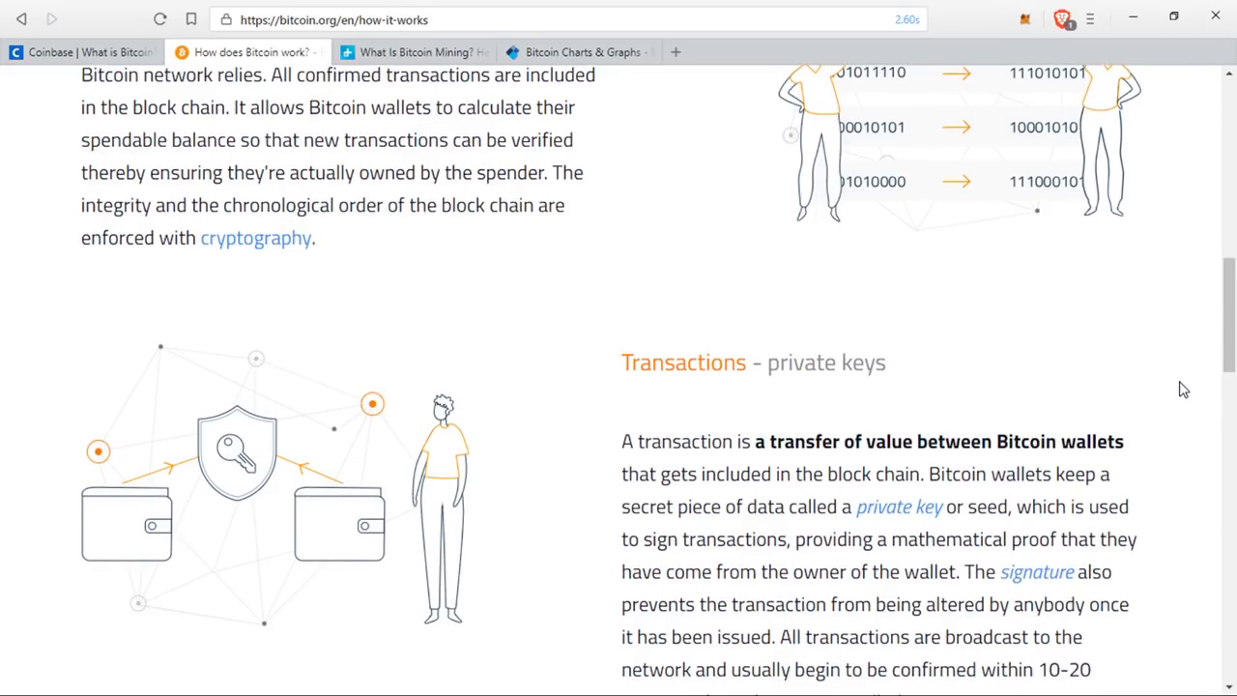
mouse_move(665, 191)
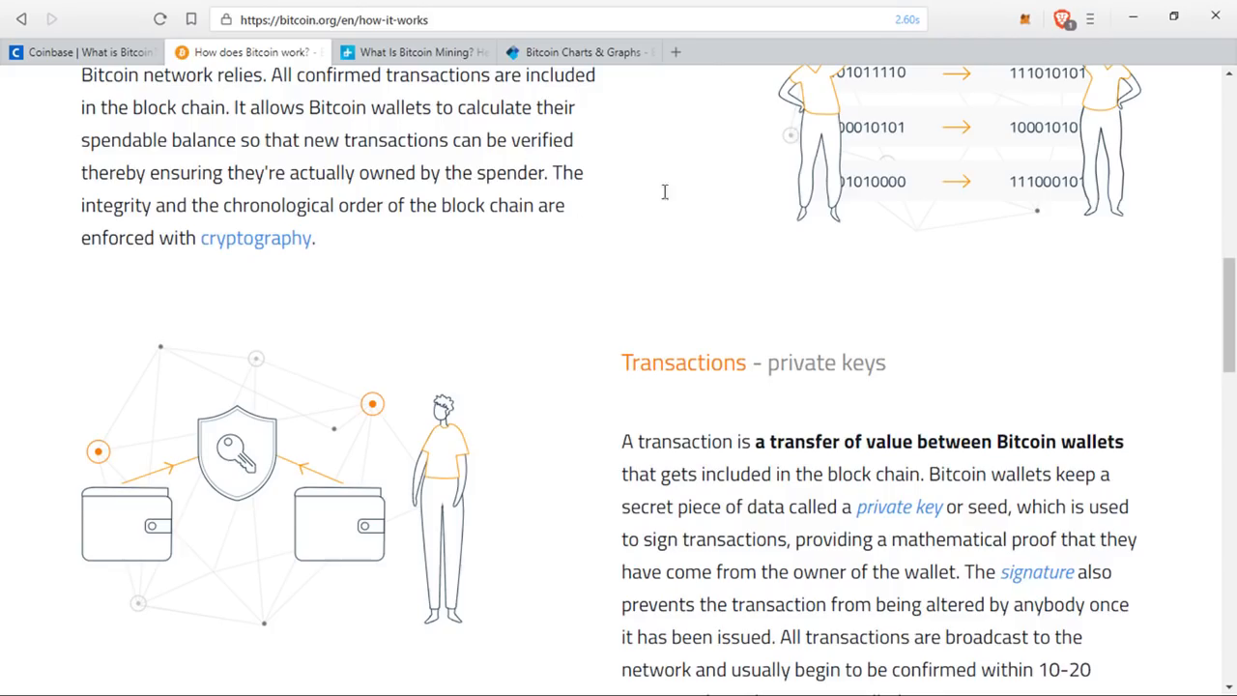
mouse_move(1056, 298)
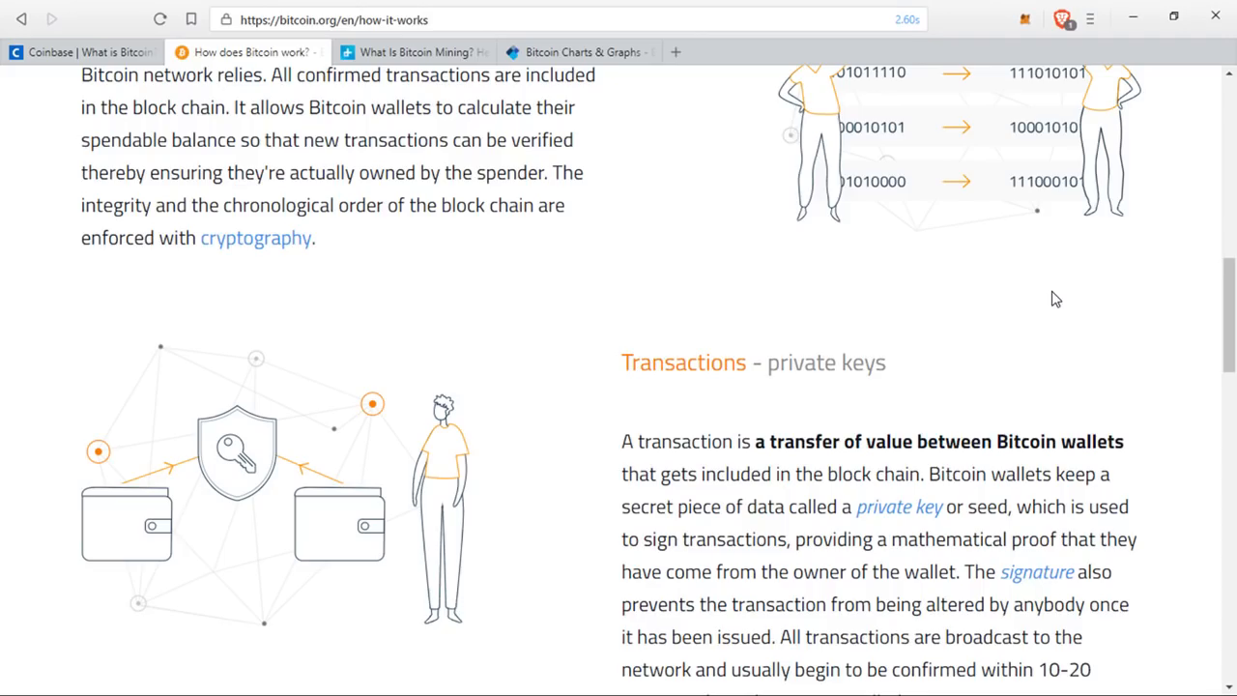
mouse_move(1183, 394)
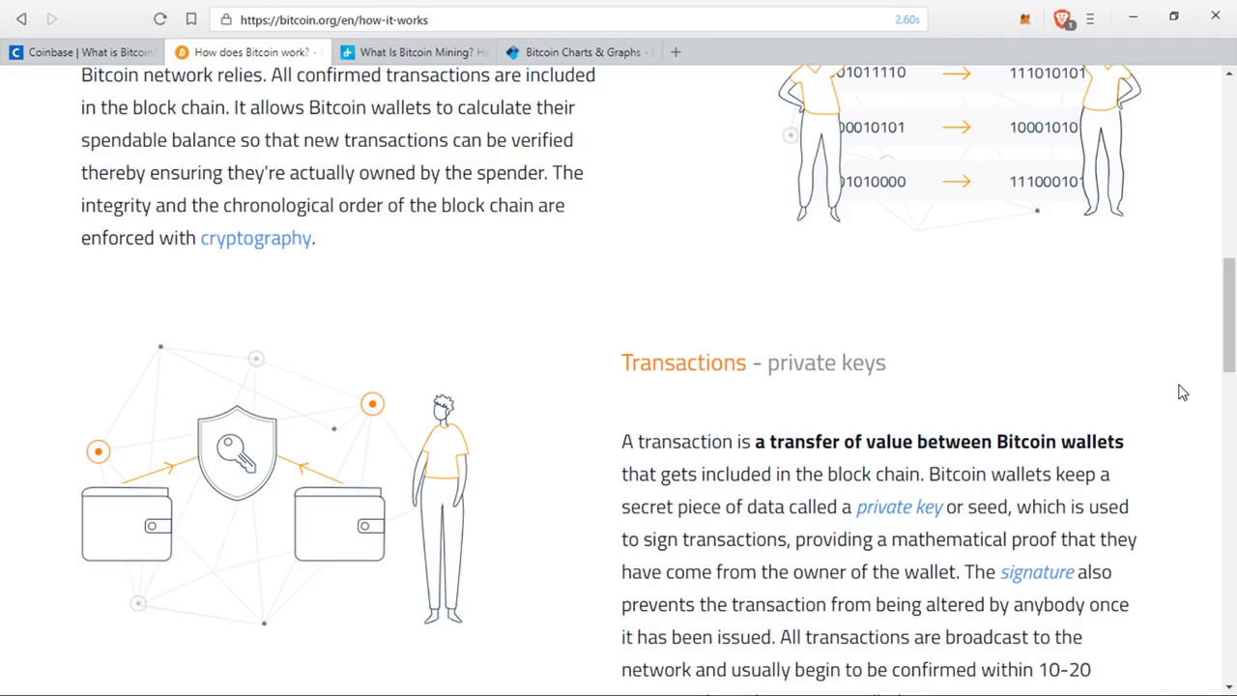
scroll(down, 3)
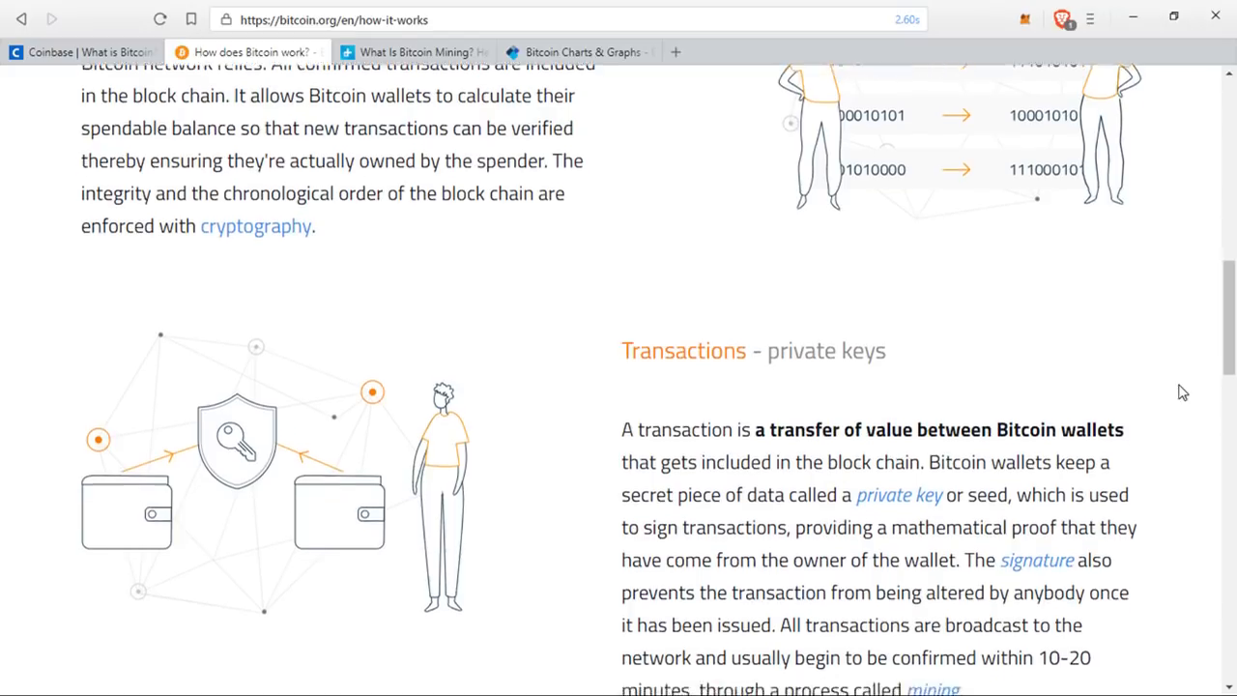
scroll(down, 3)
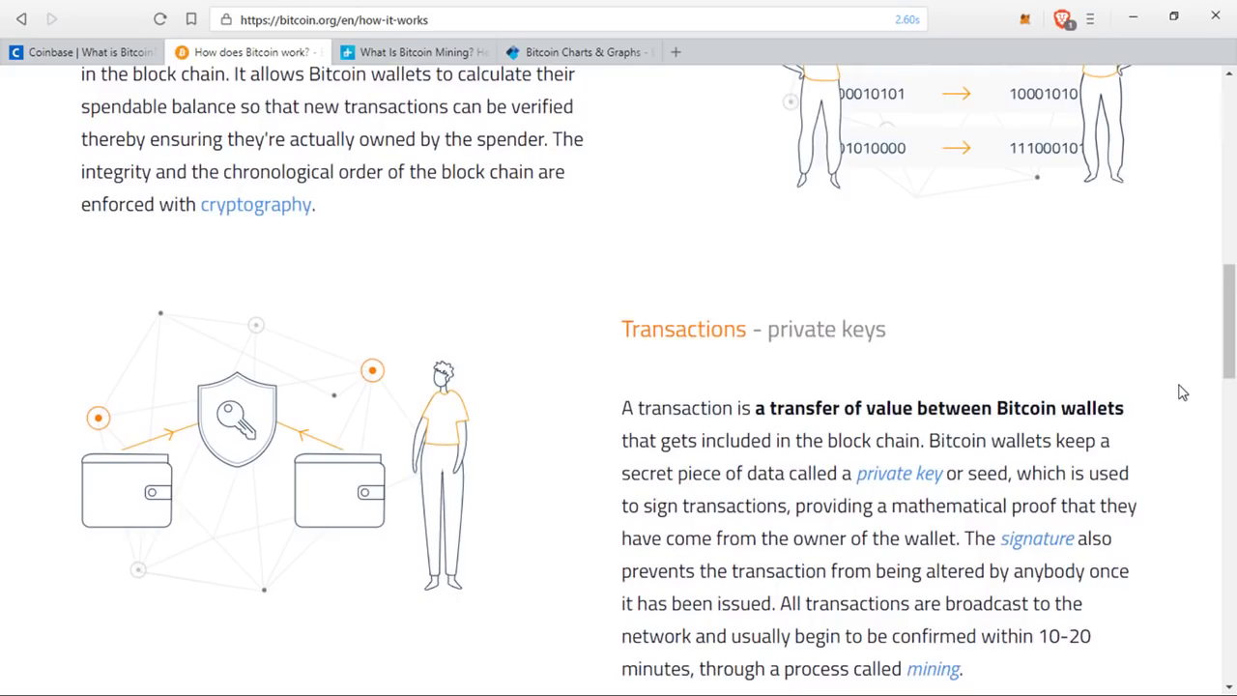
mouse_move(963, 689)
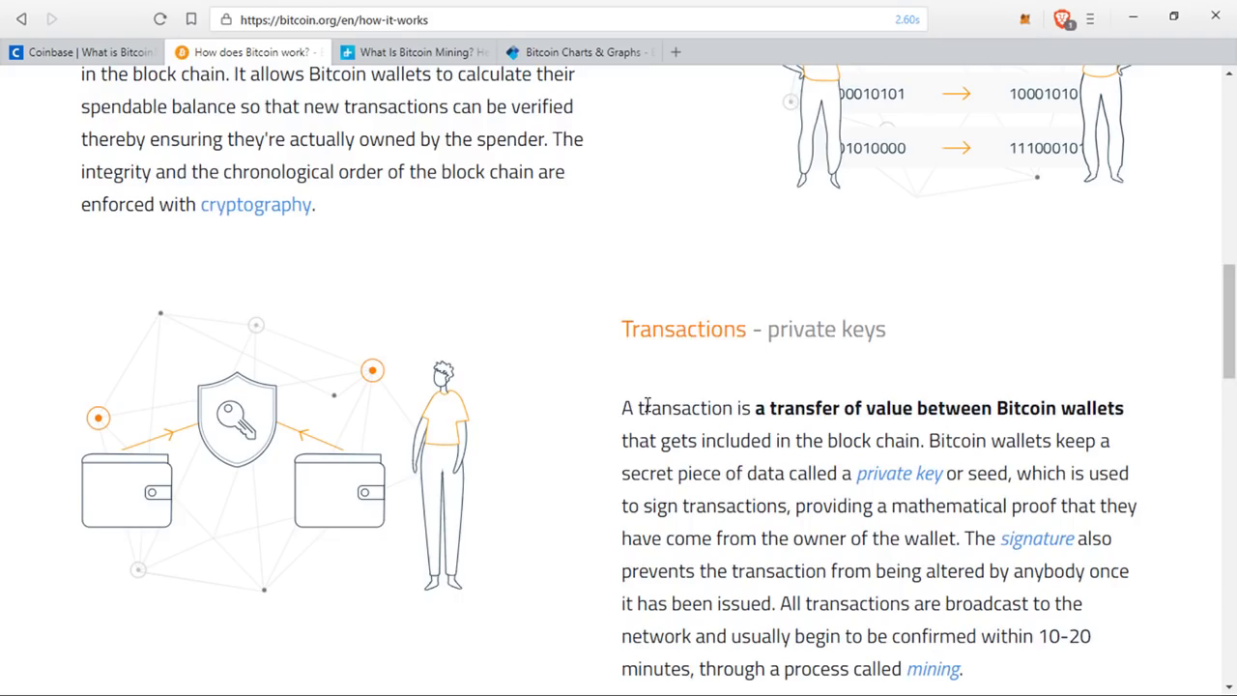
mouse_move(841, 588)
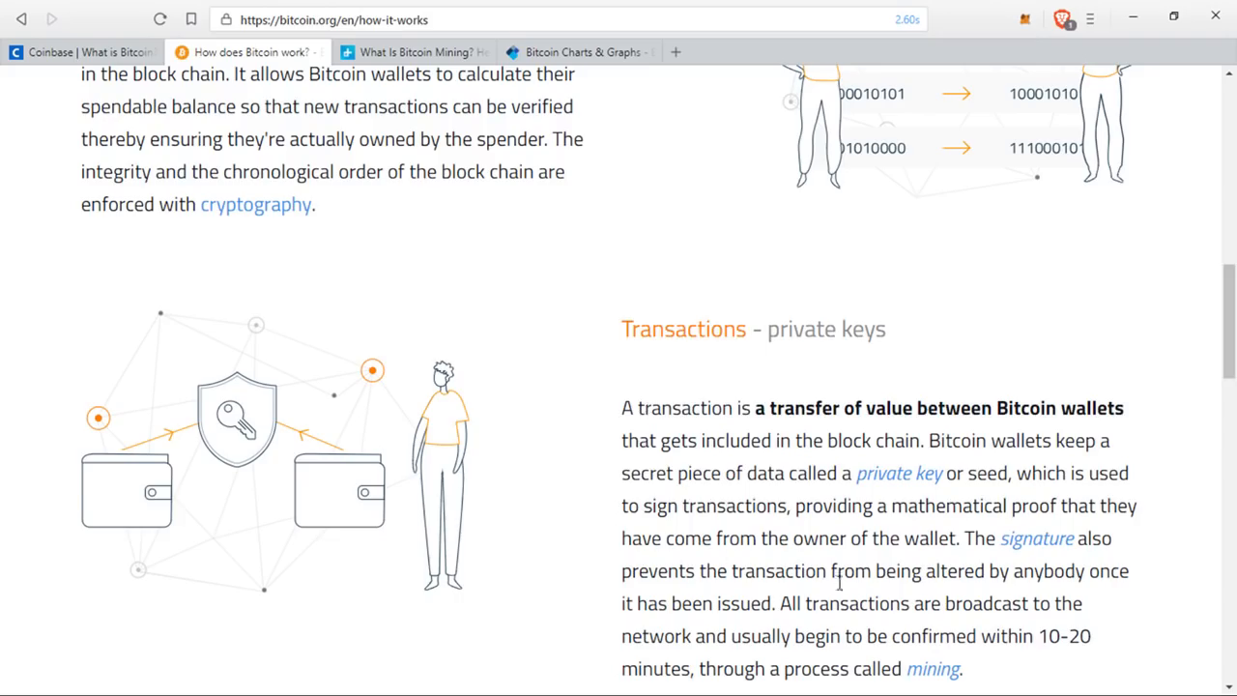
mouse_move(487, 234)
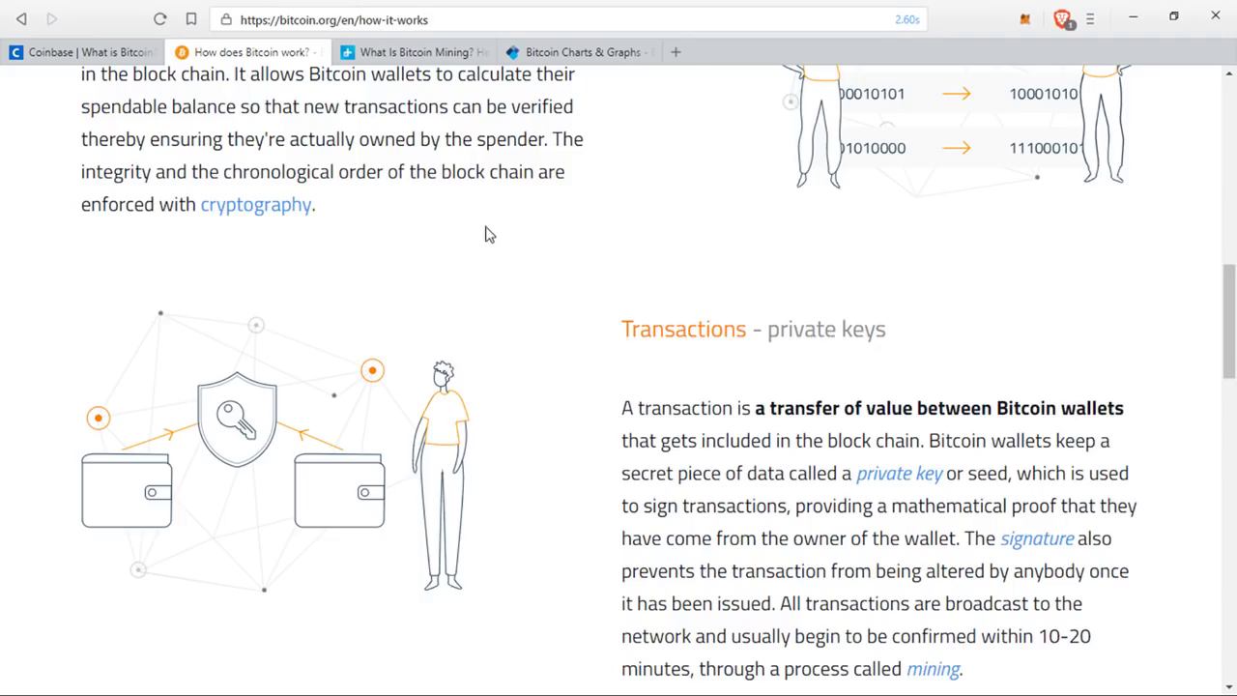
mouse_move(418, 58)
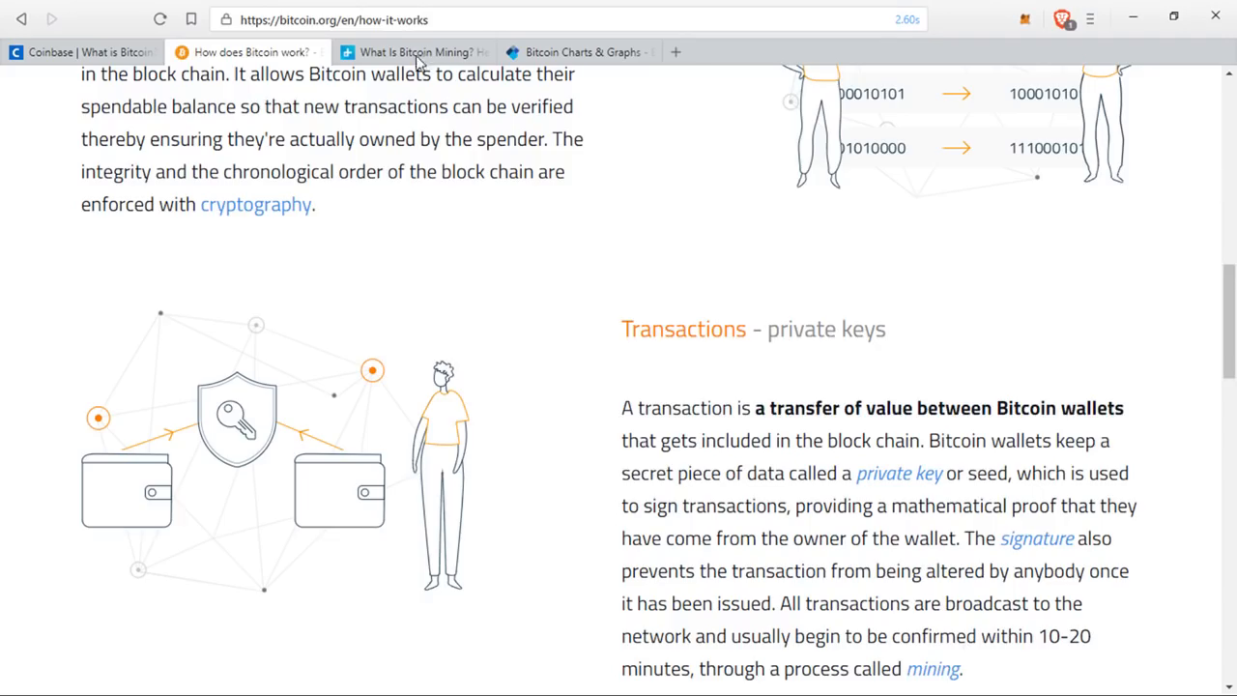
Switch to the Digital Trends 'What Is Bitcoin Mining?' article tab.
click(414, 50)
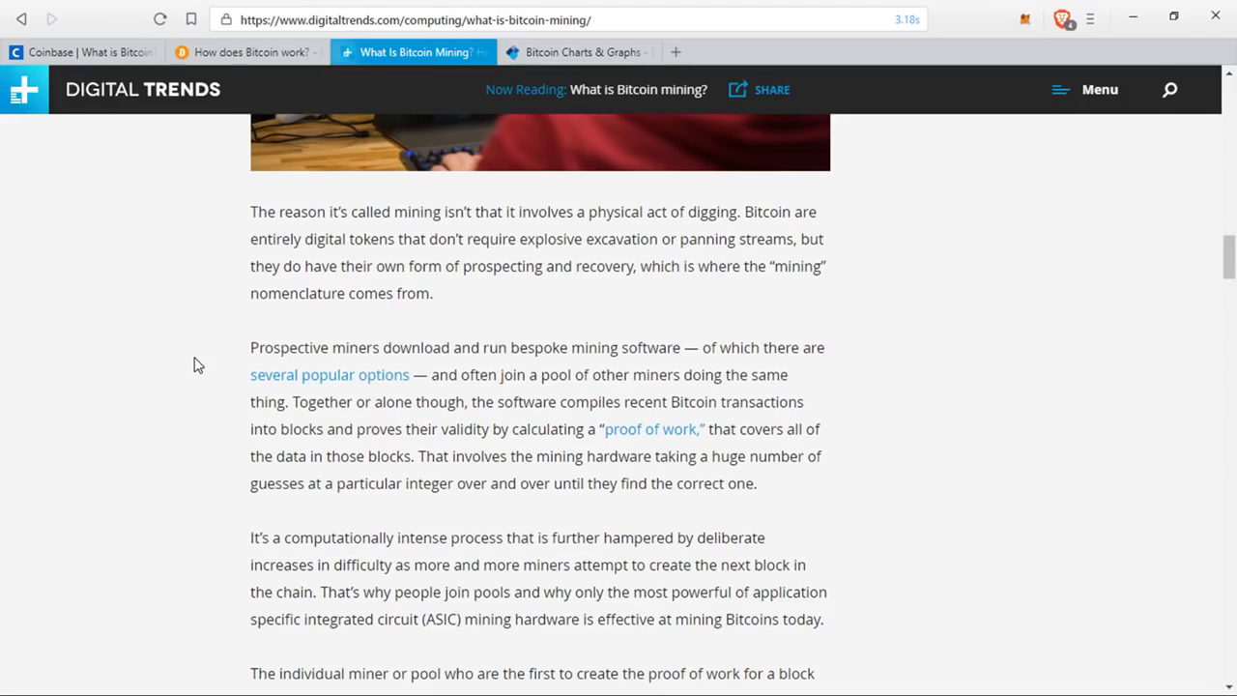
mouse_move(495, 348)
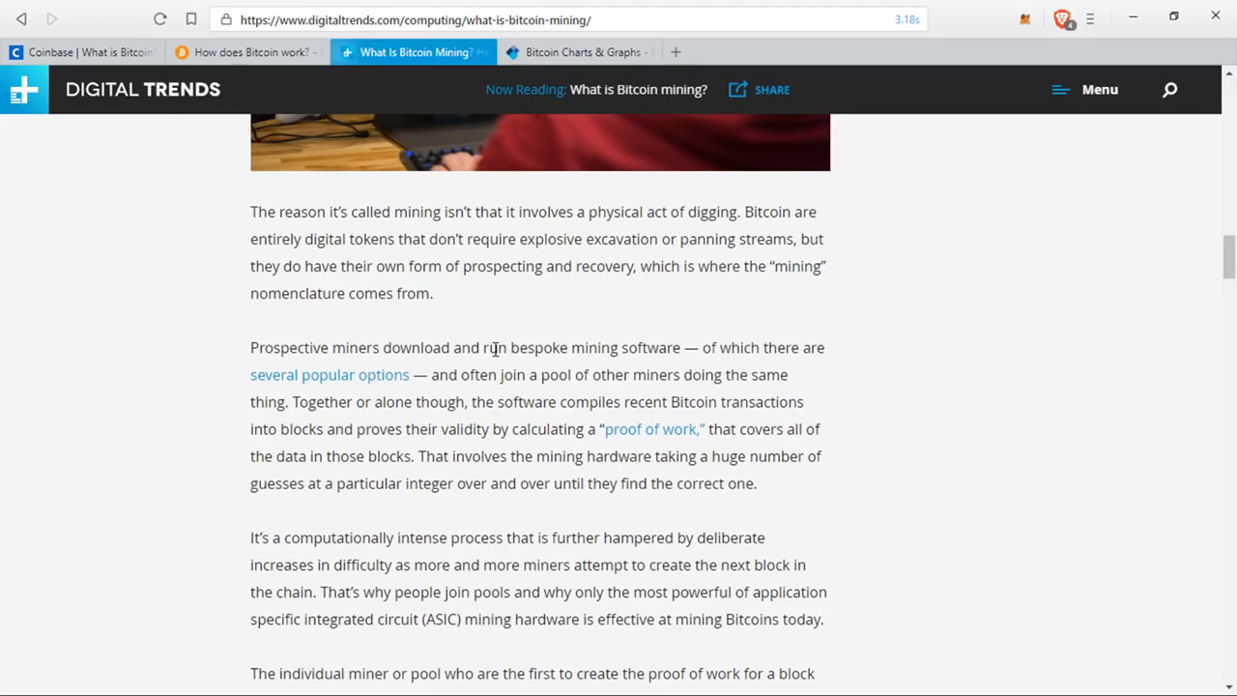
mouse_move(331, 288)
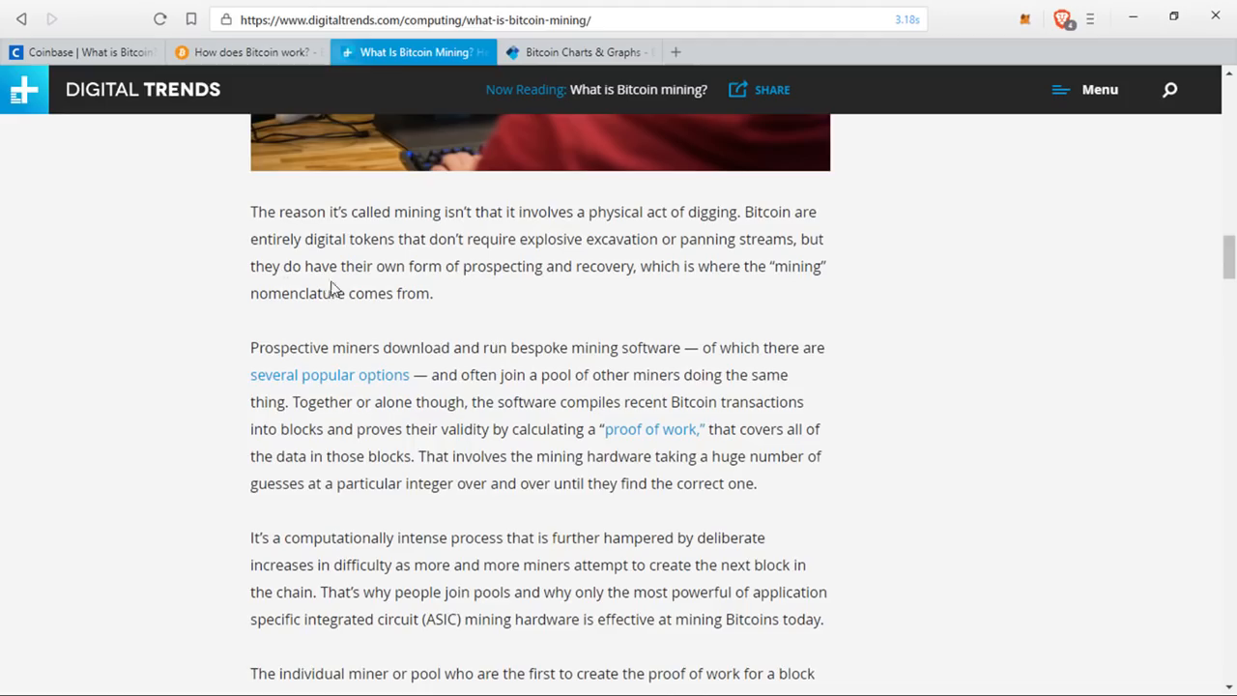
mouse_move(459, 311)
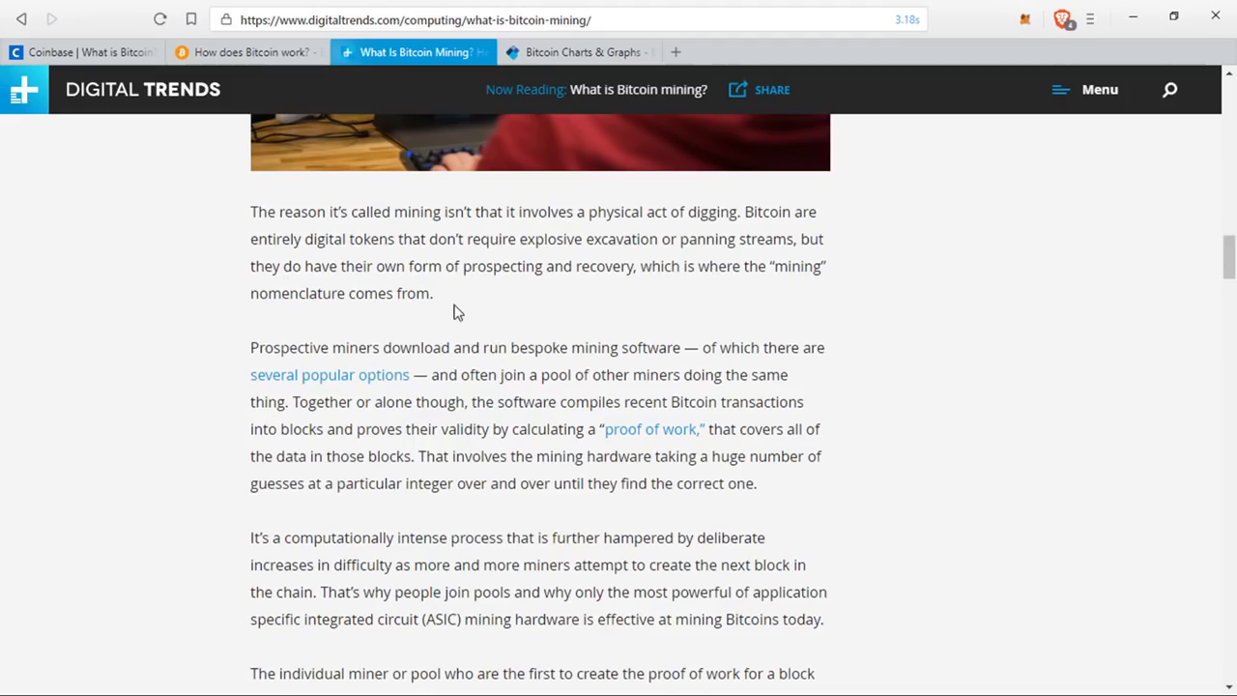
mouse_move(657, 322)
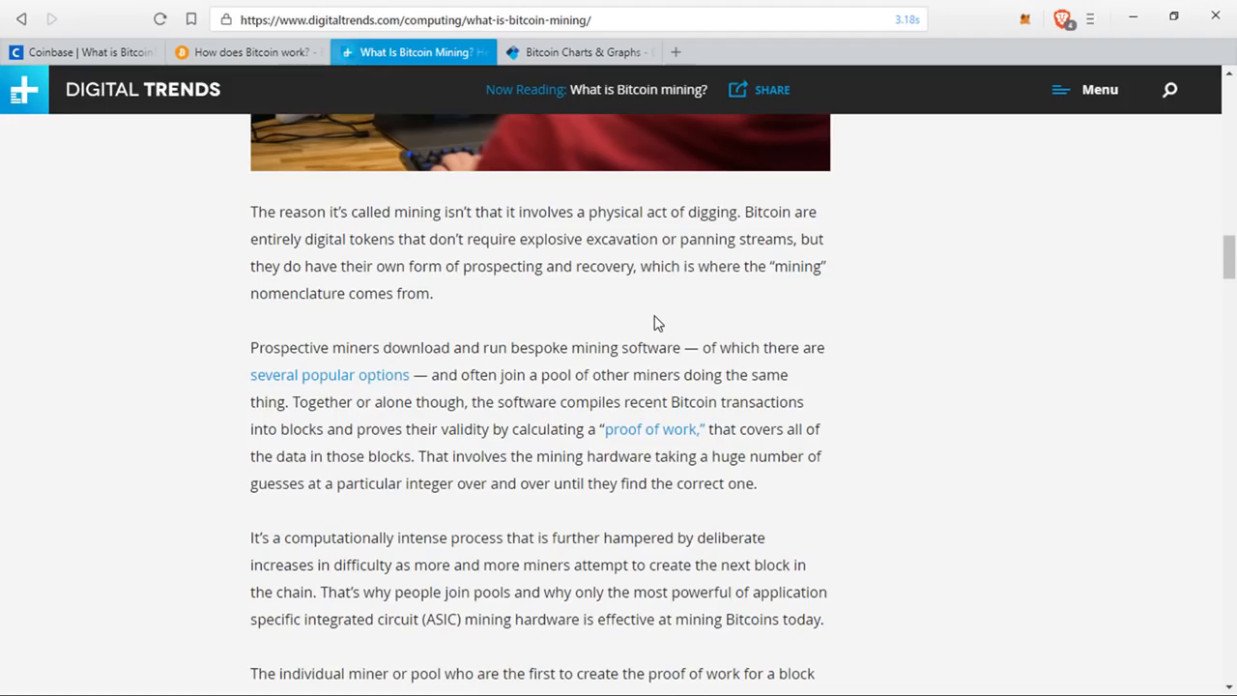
mouse_move(955, 317)
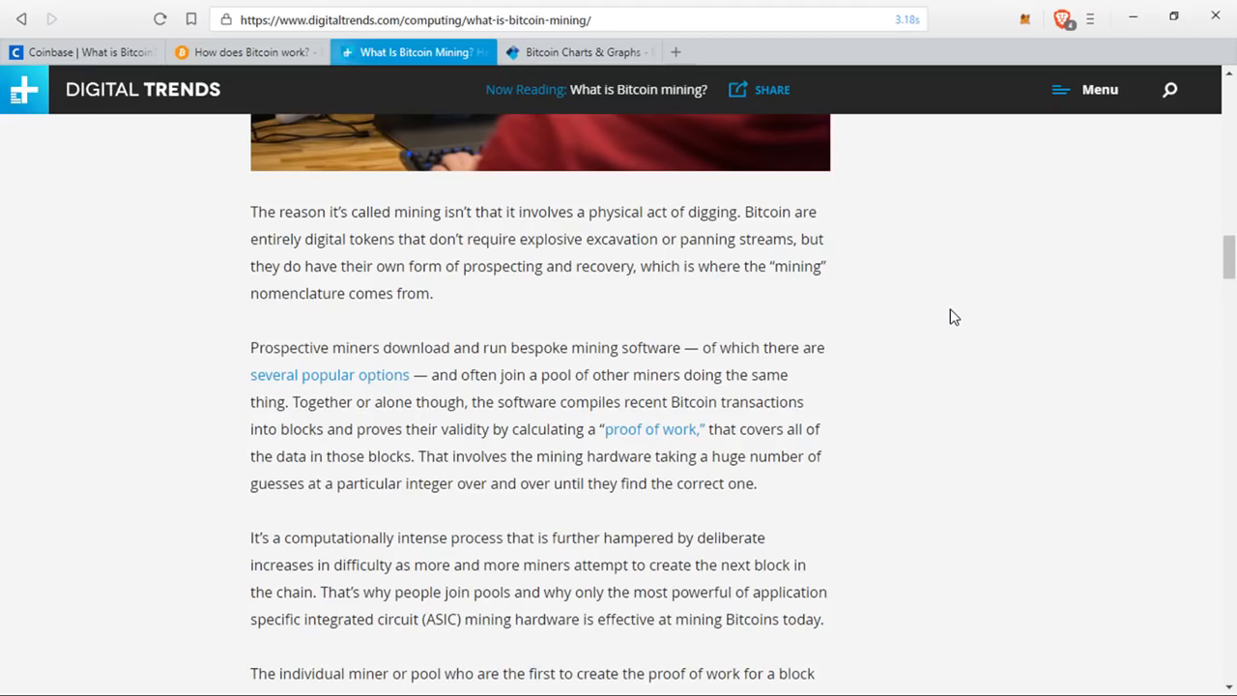
mouse_move(920, 379)
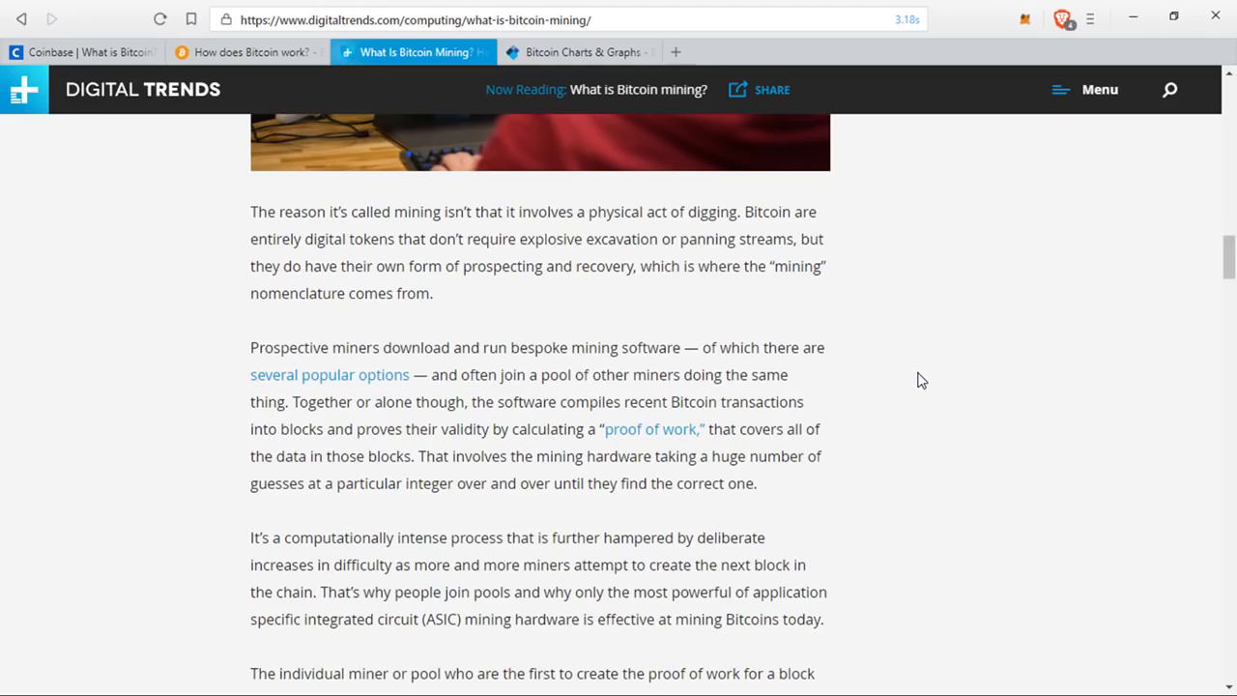
mouse_move(538, 248)
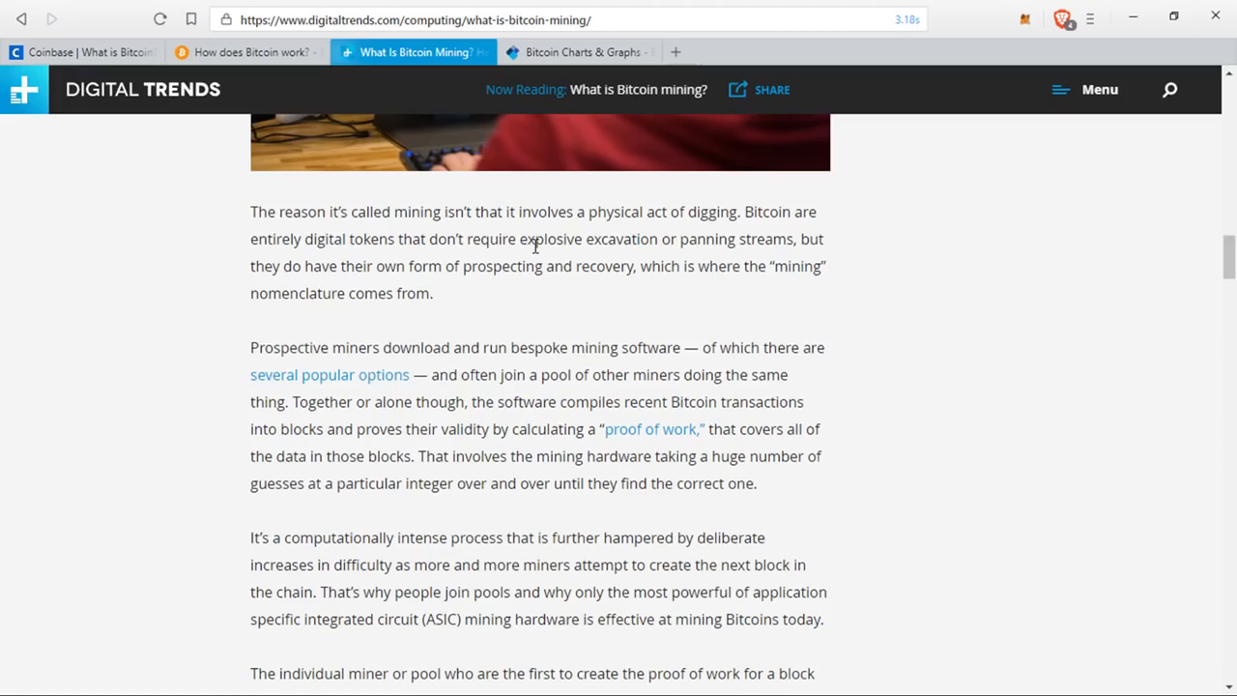
mouse_move(735, 363)
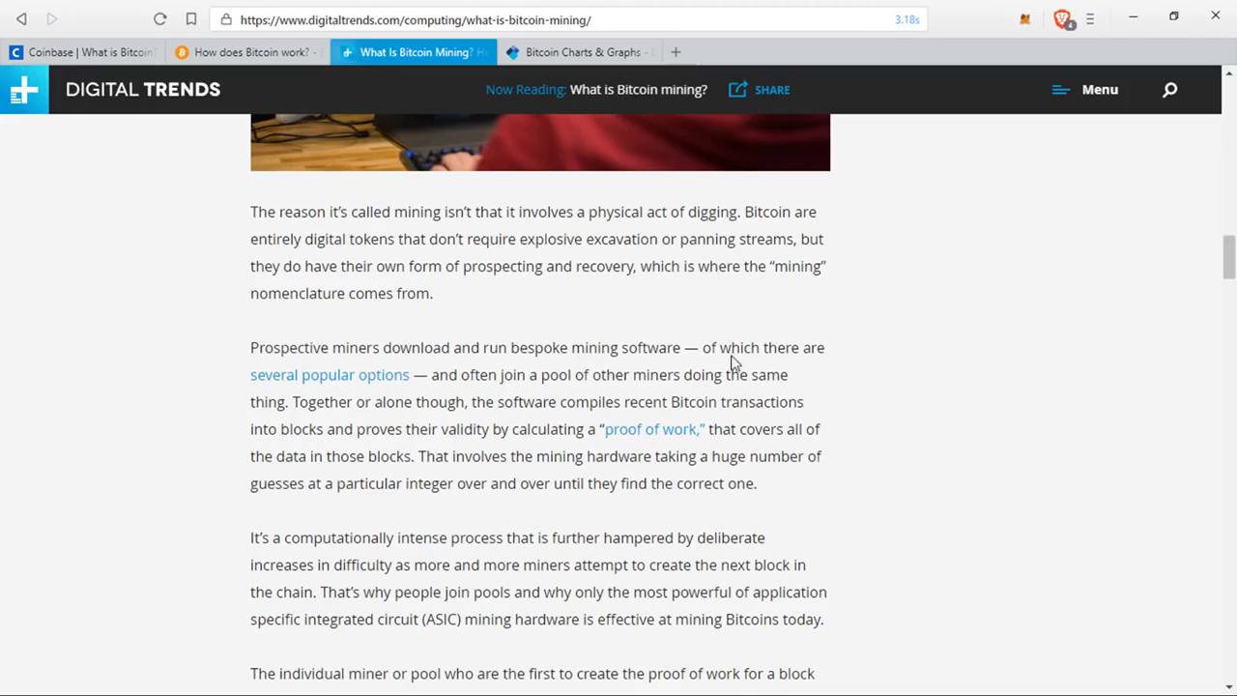
mouse_move(484, 279)
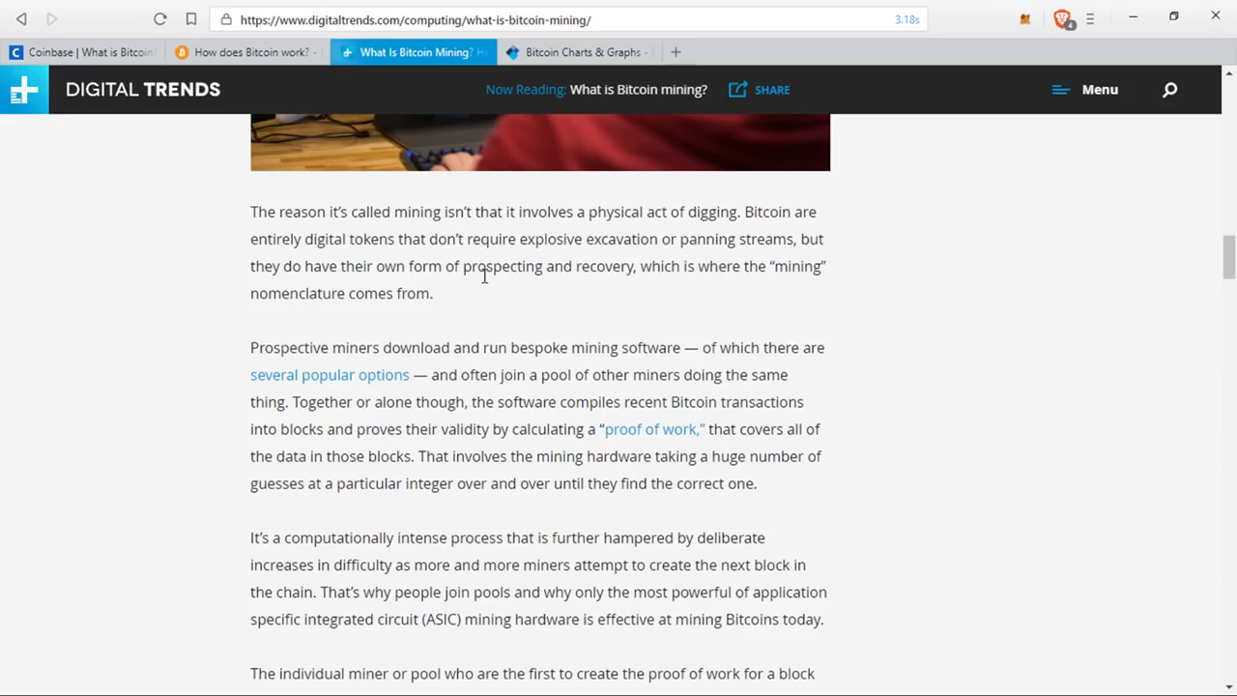
mouse_move(495, 429)
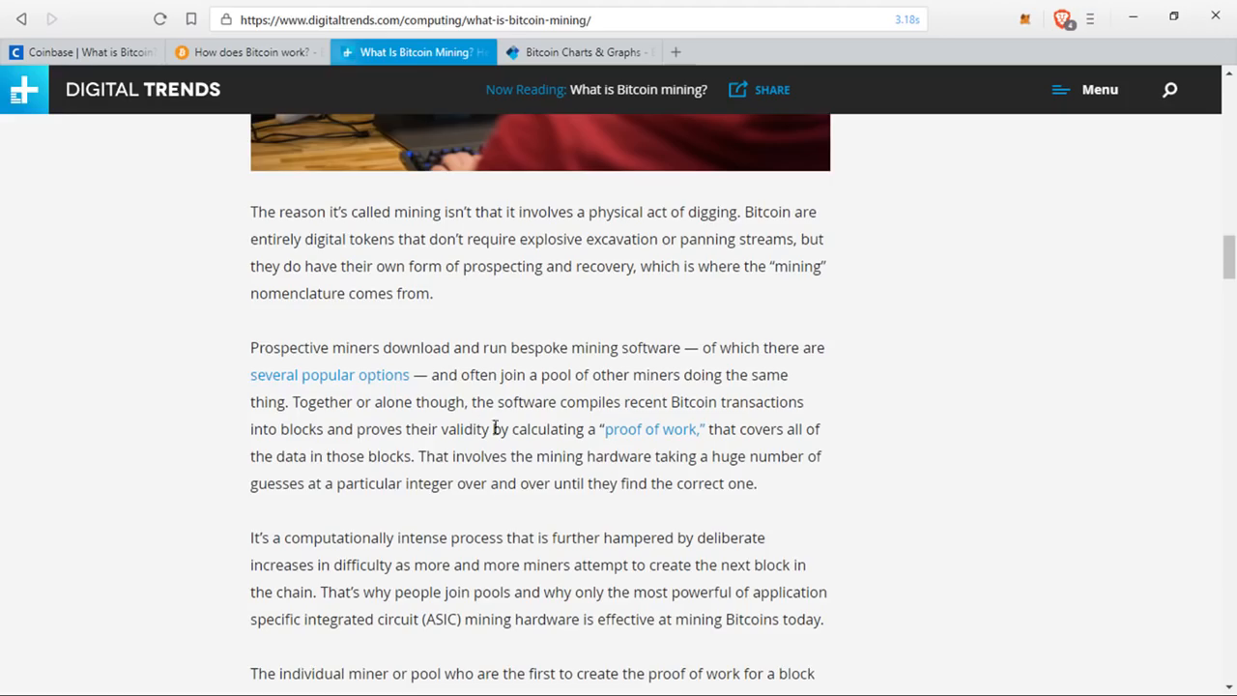
Highlight the phrase 'validity by calculating a "proof of work,"' in the mining article.
drag(437, 429, 696, 429)
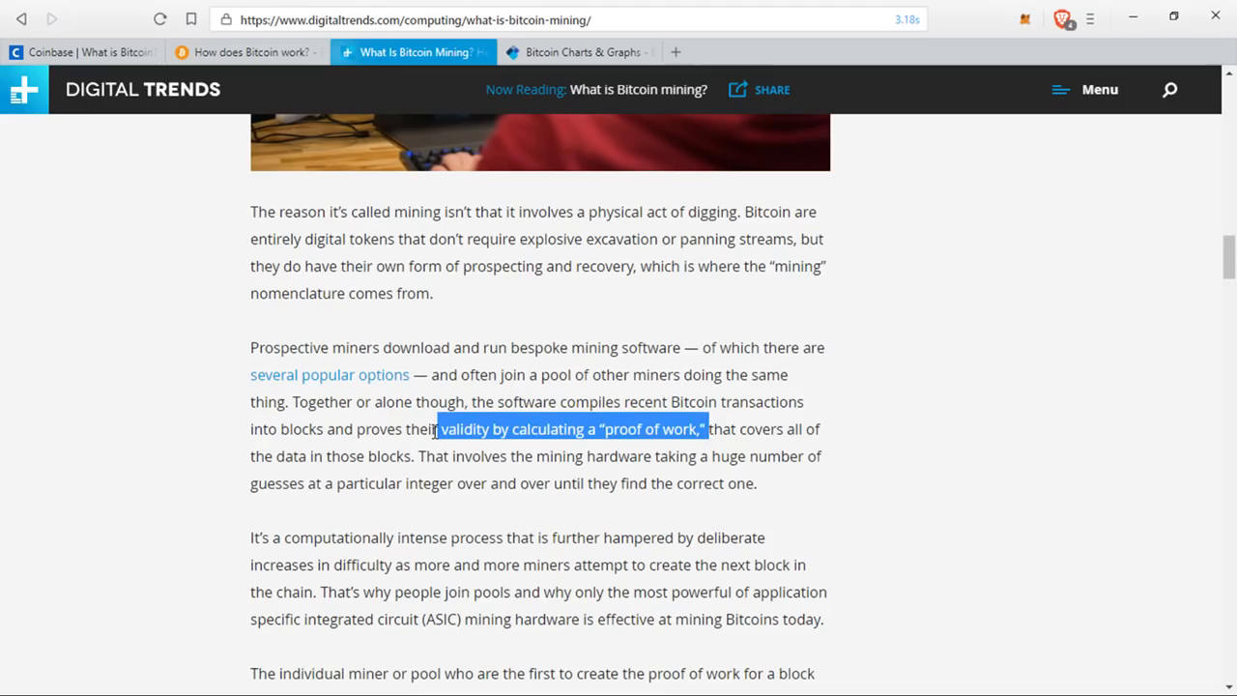
mouse_move(656, 317)
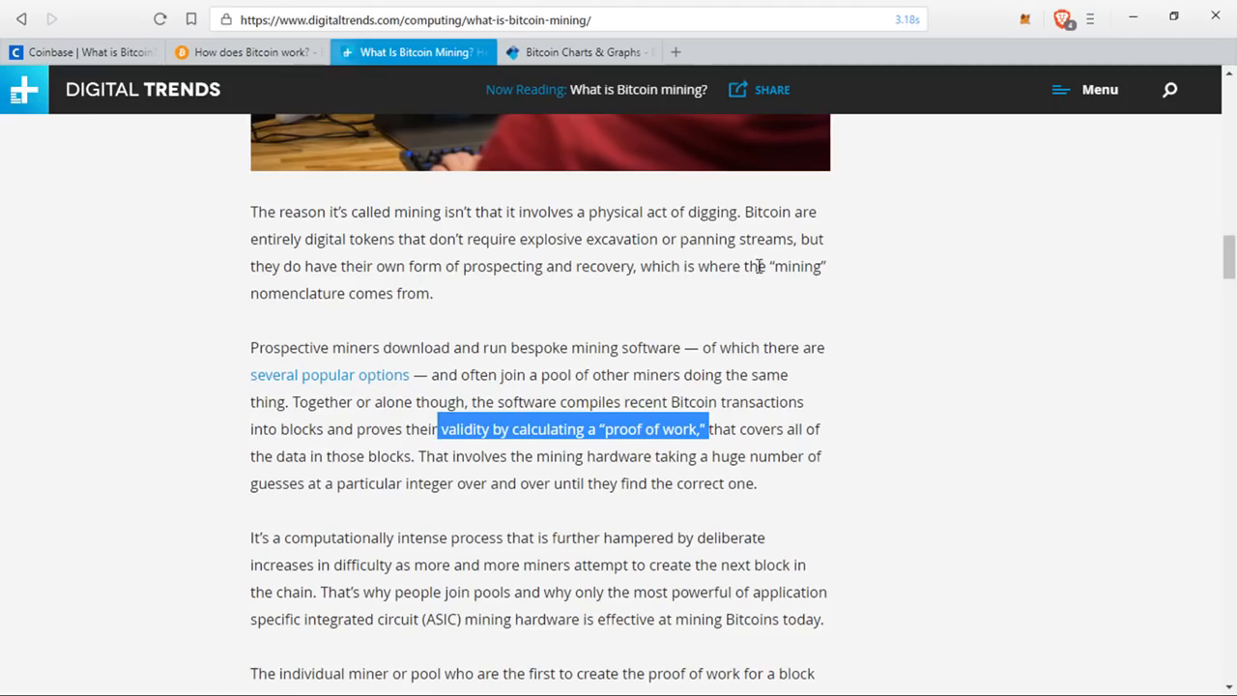
mouse_move(499, 394)
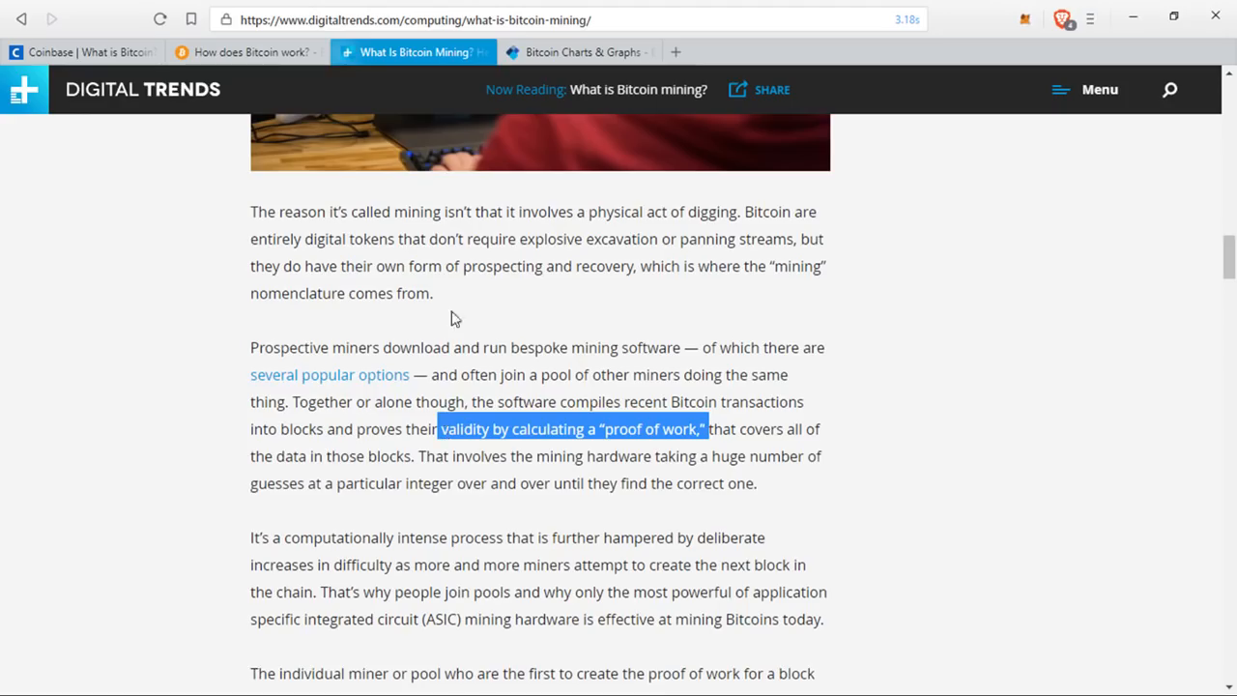
mouse_move(475, 313)
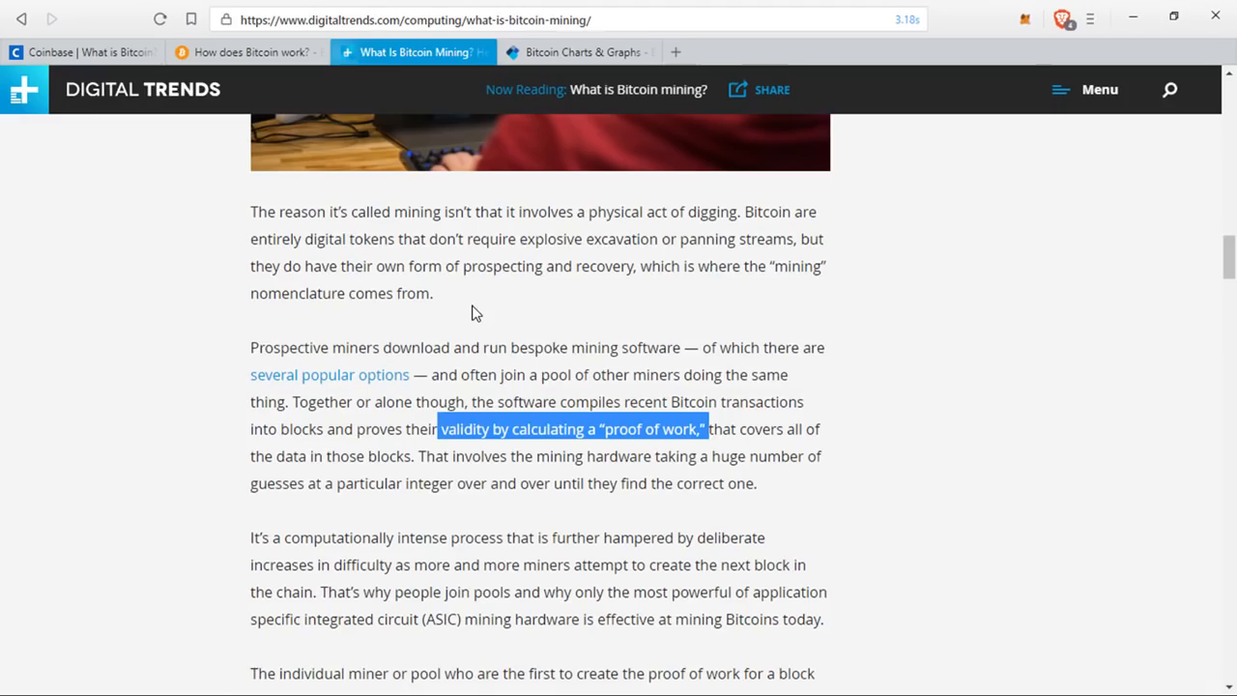
Switch to the 'Bitcoin Charts & Graphs' tab showing blockchain.com popular stats.
click(568, 52)
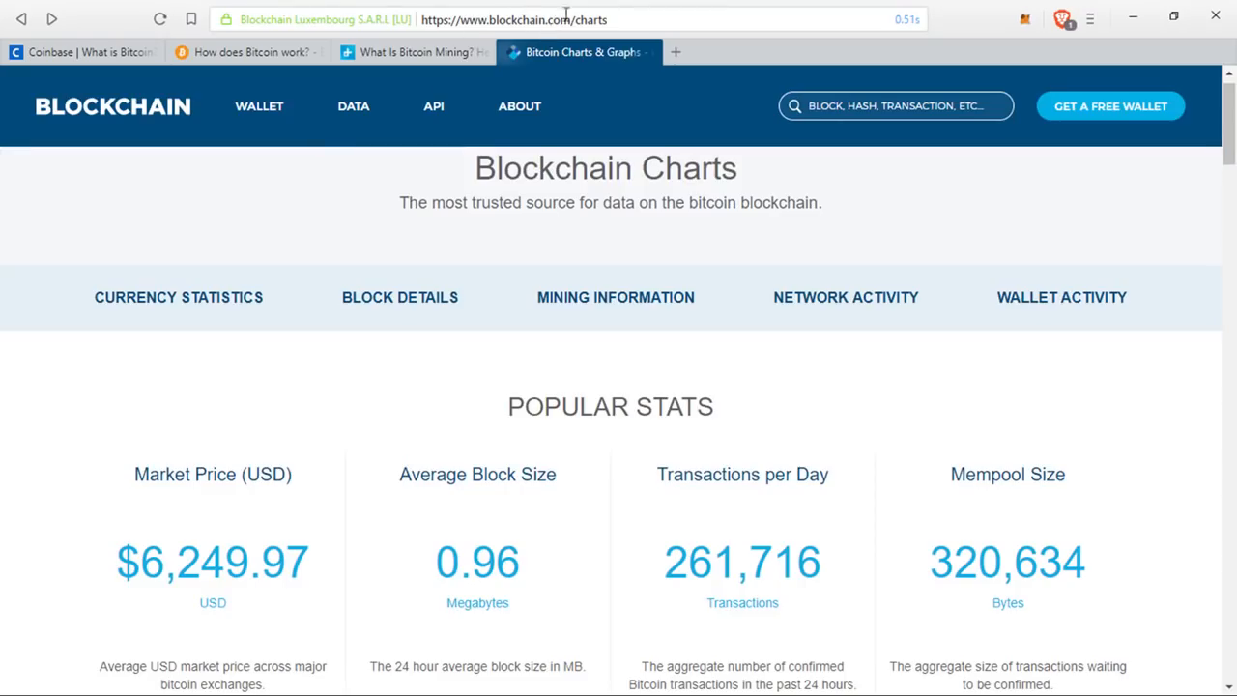
mouse_move(109, 221)
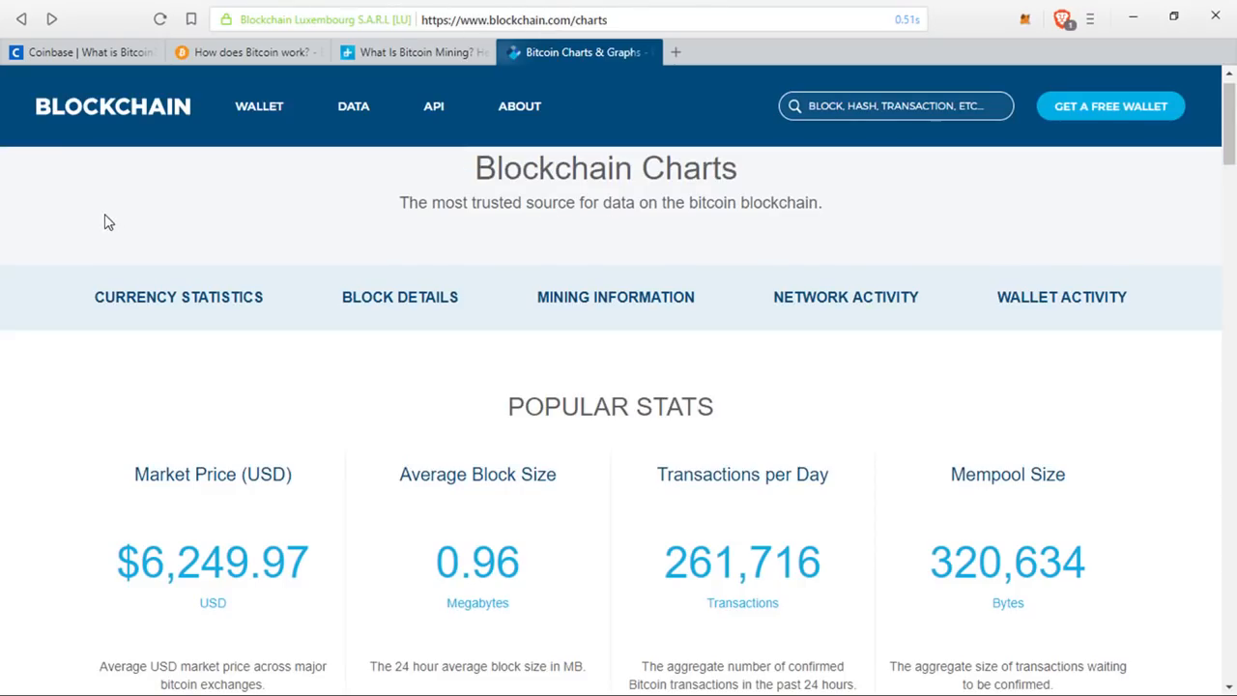
mouse_move(410, 209)
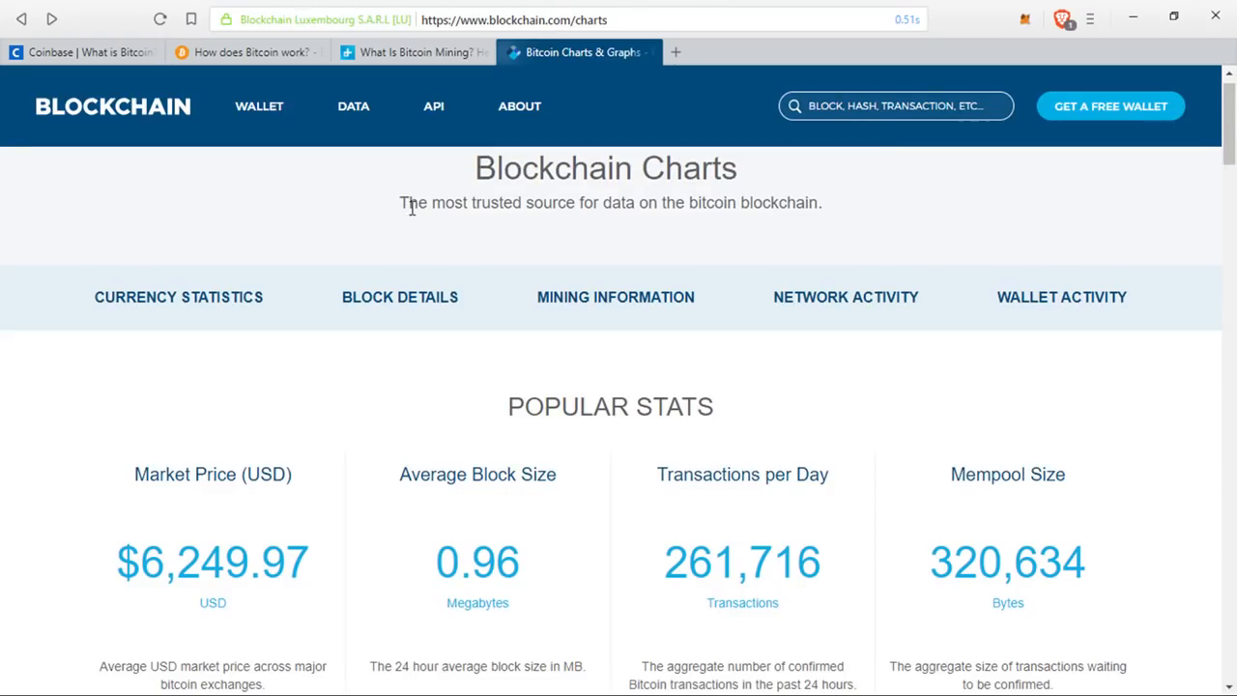
mouse_move(55, 251)
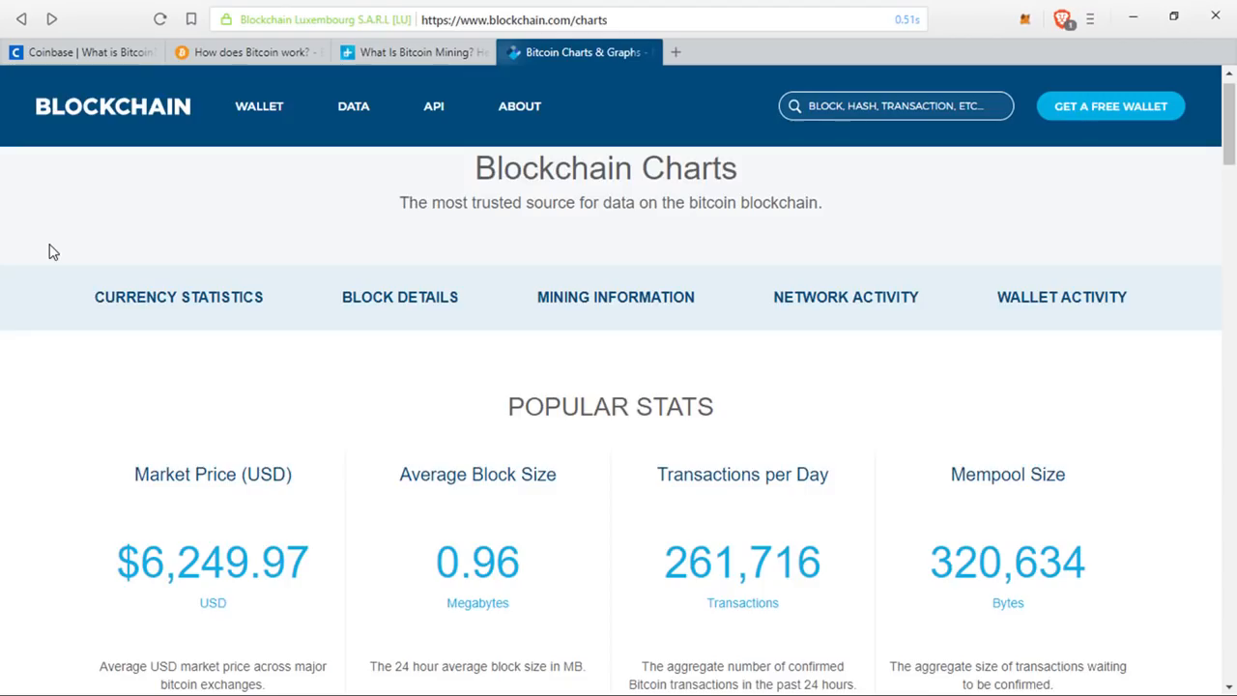
mouse_move(390, 249)
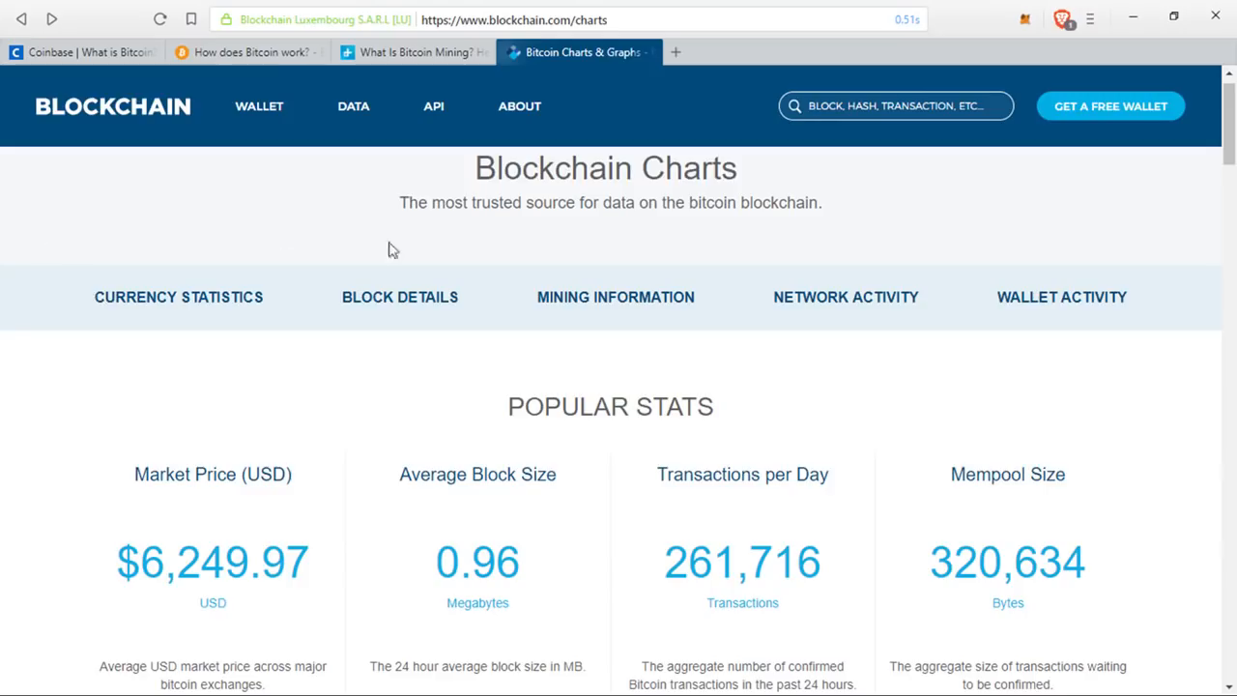
mouse_move(577, 248)
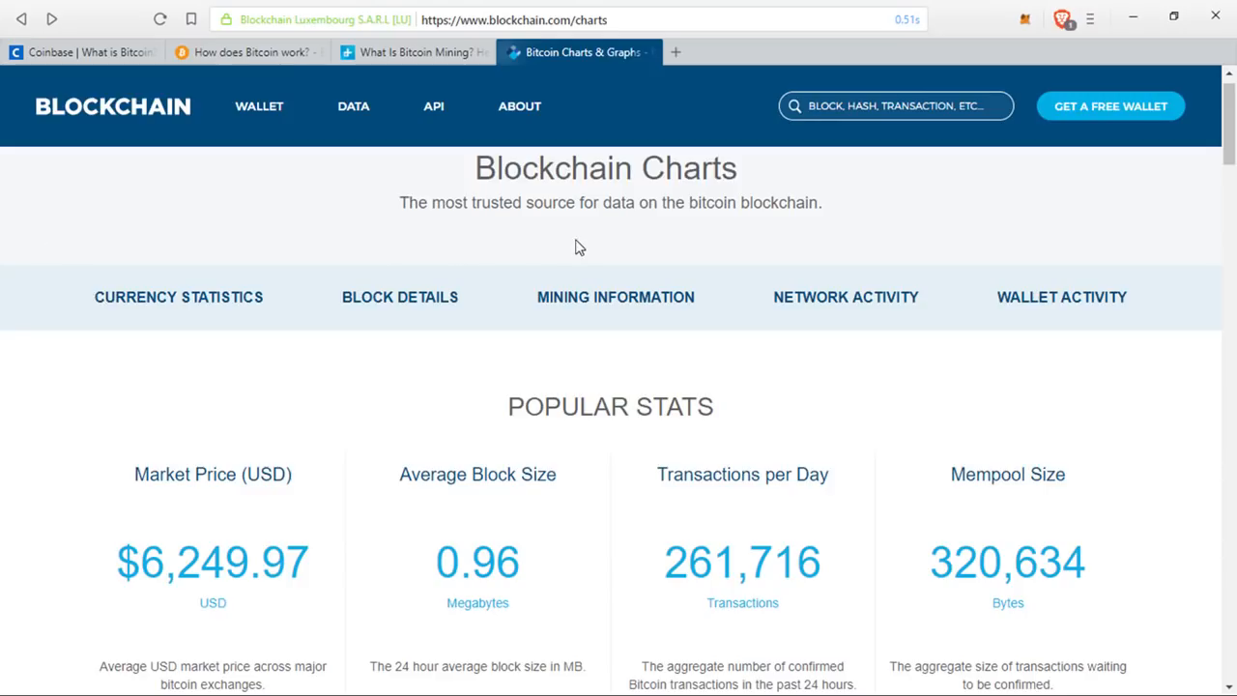